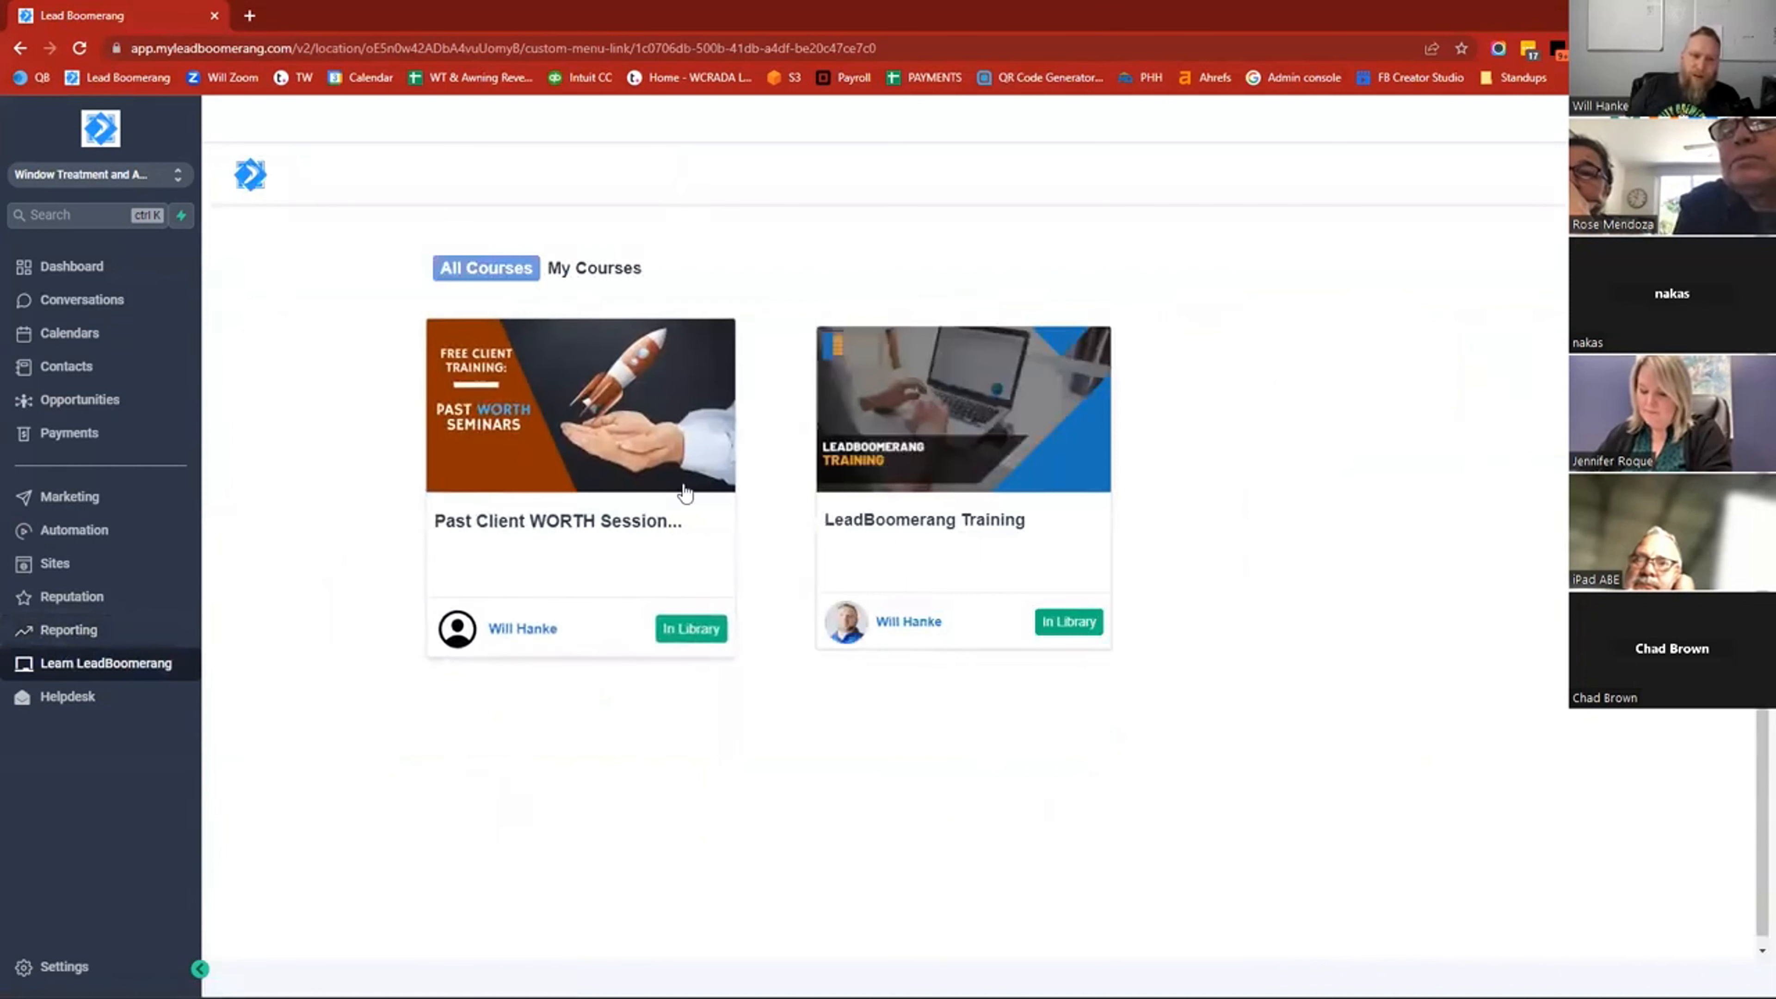
mouse_move(538, 425)
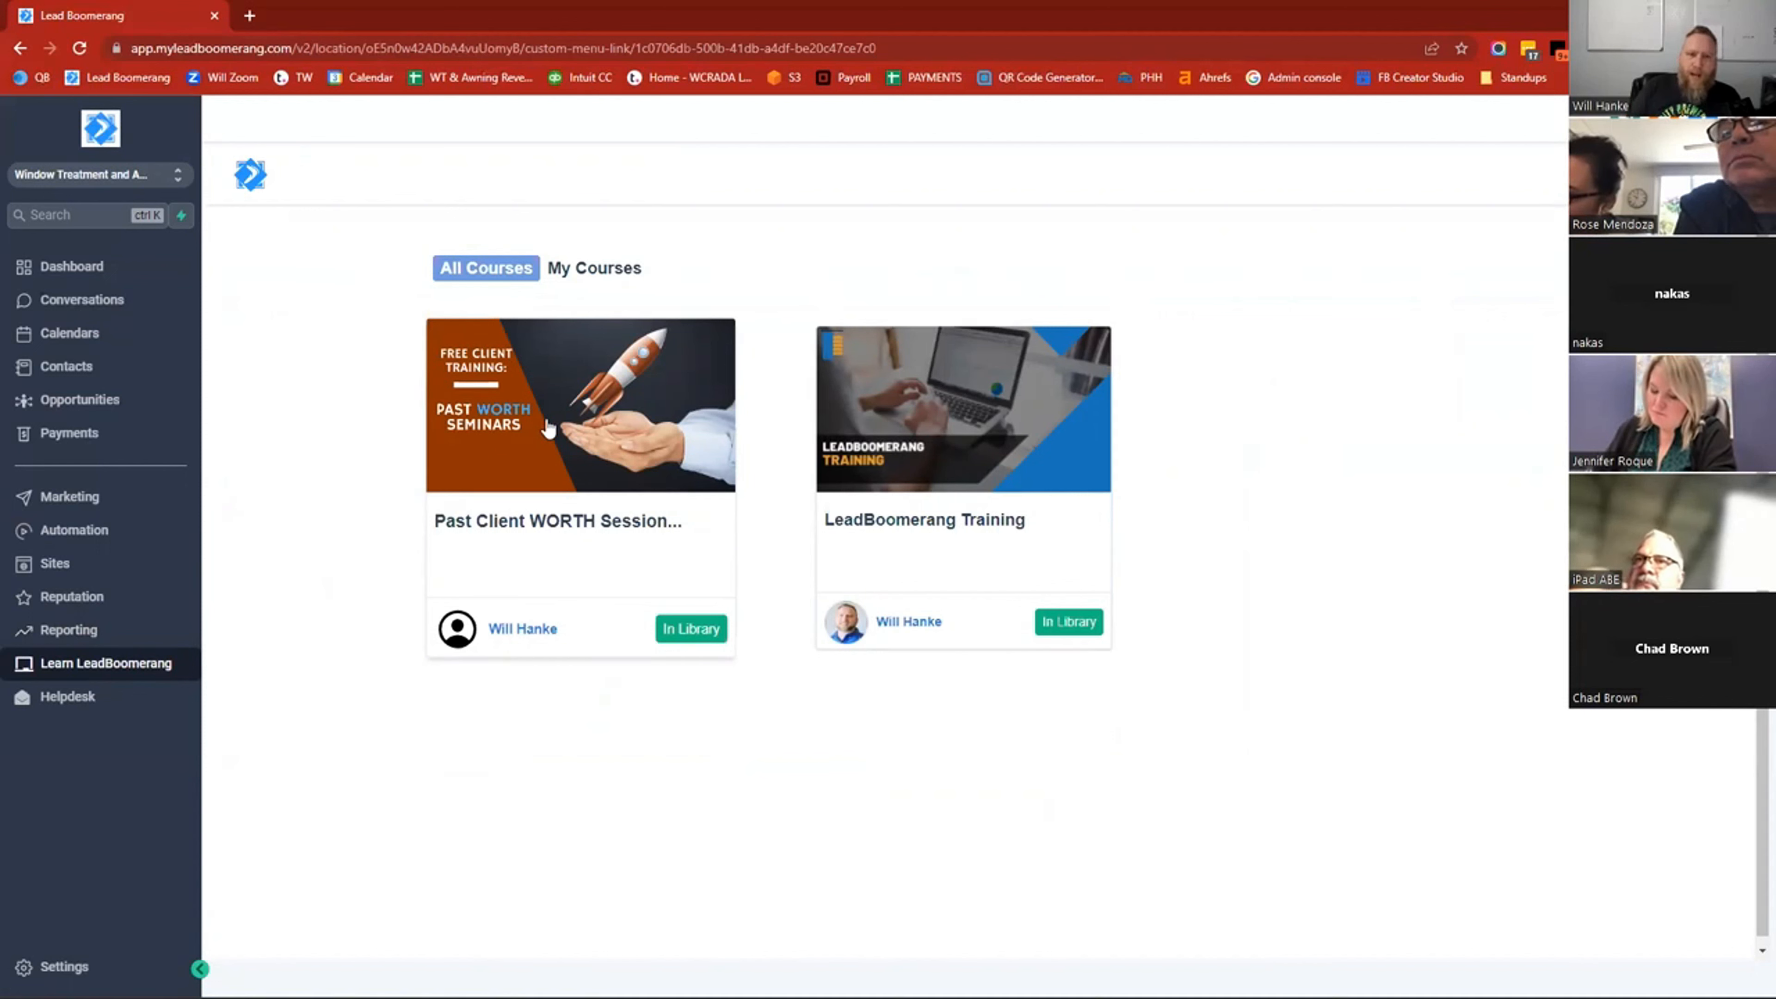
mouse_move(584, 434)
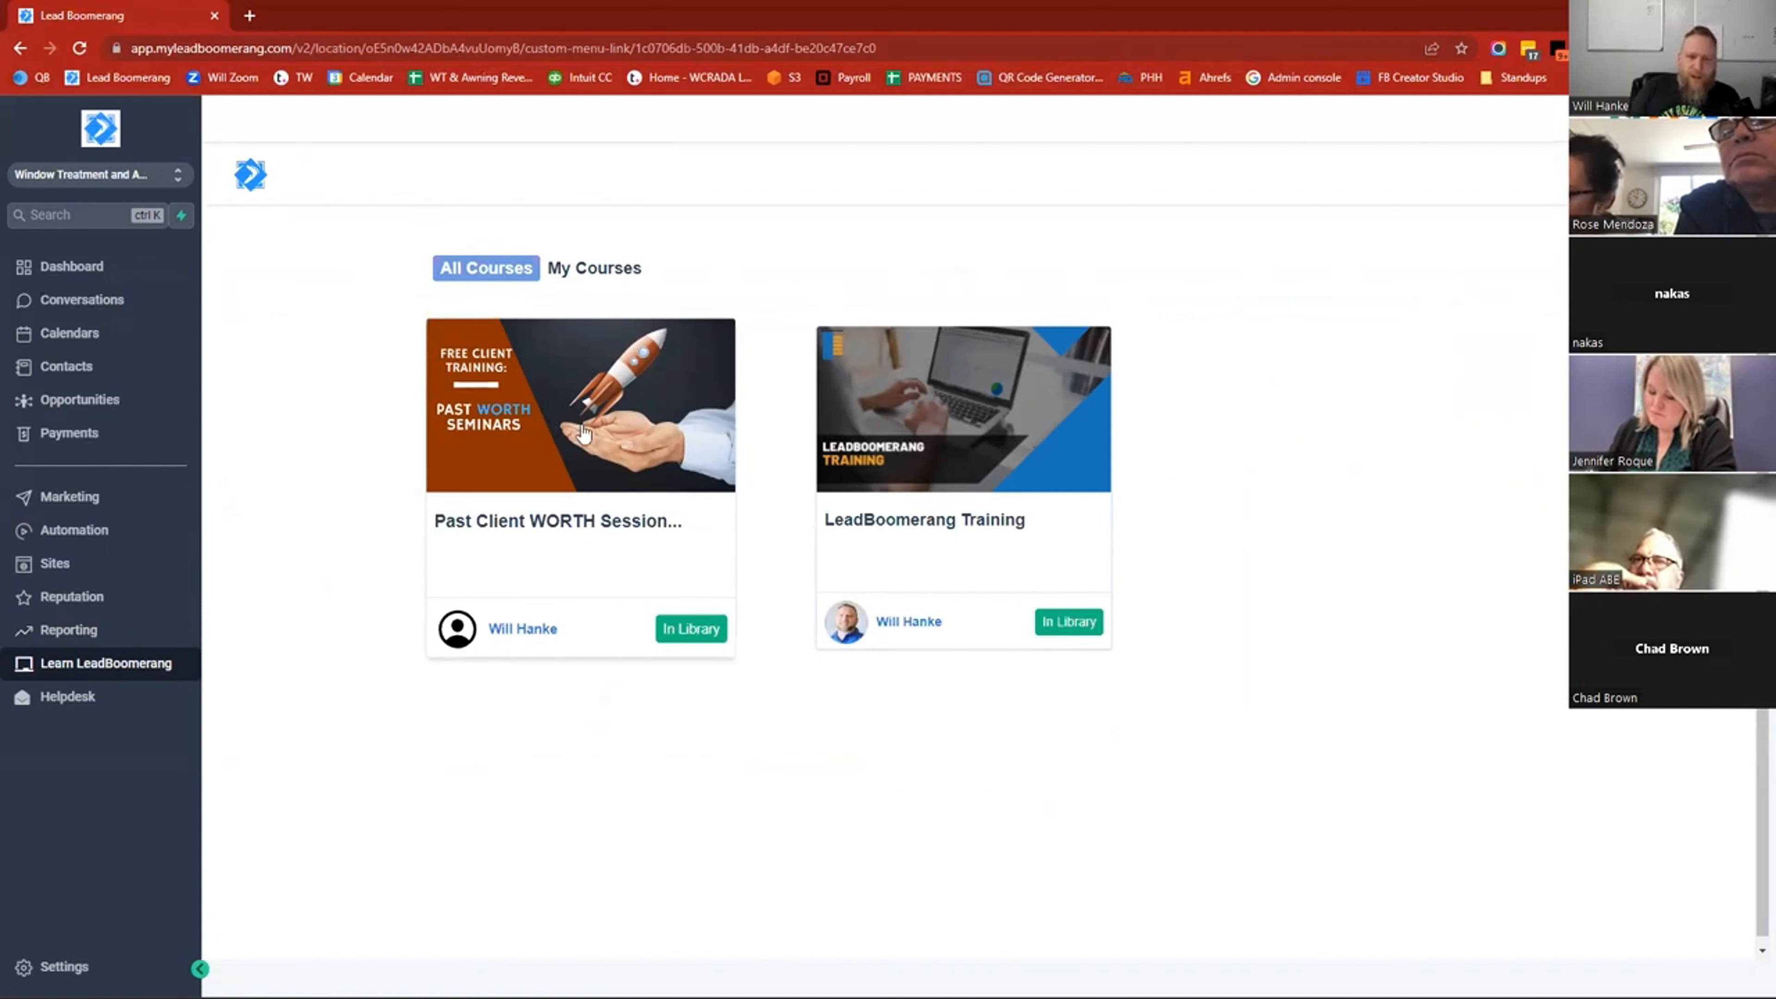
mouse_move(541, 395)
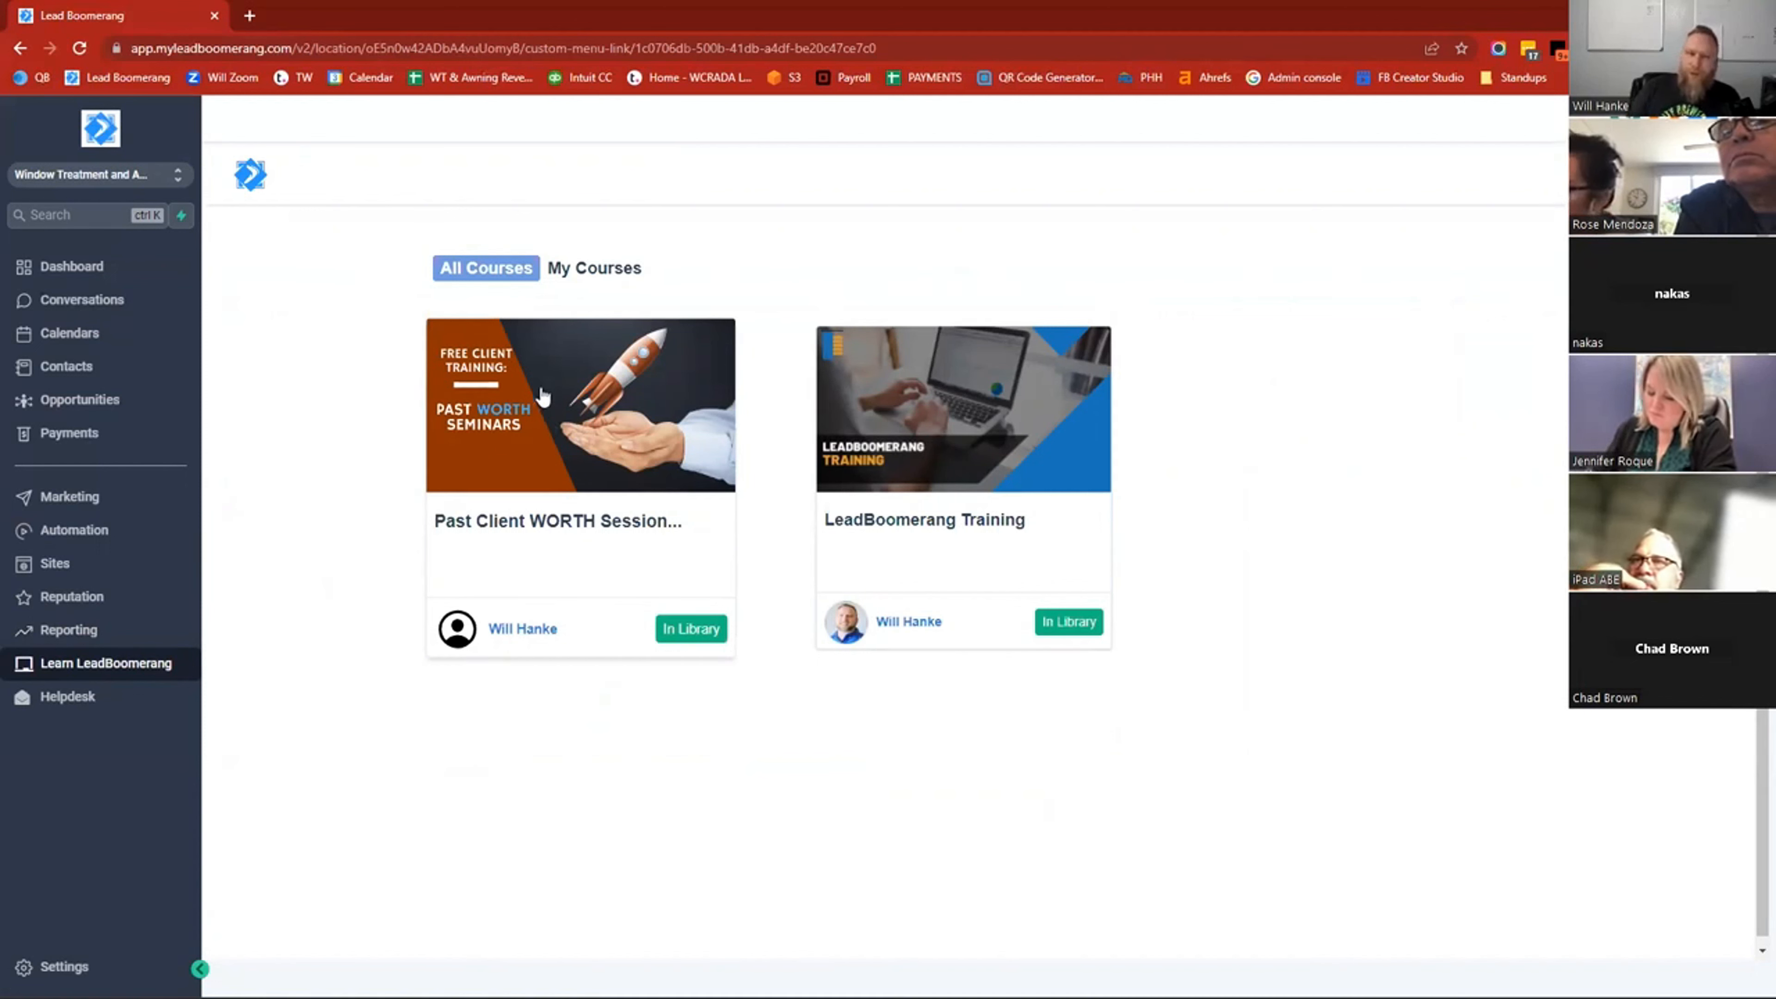
mouse_move(535, 425)
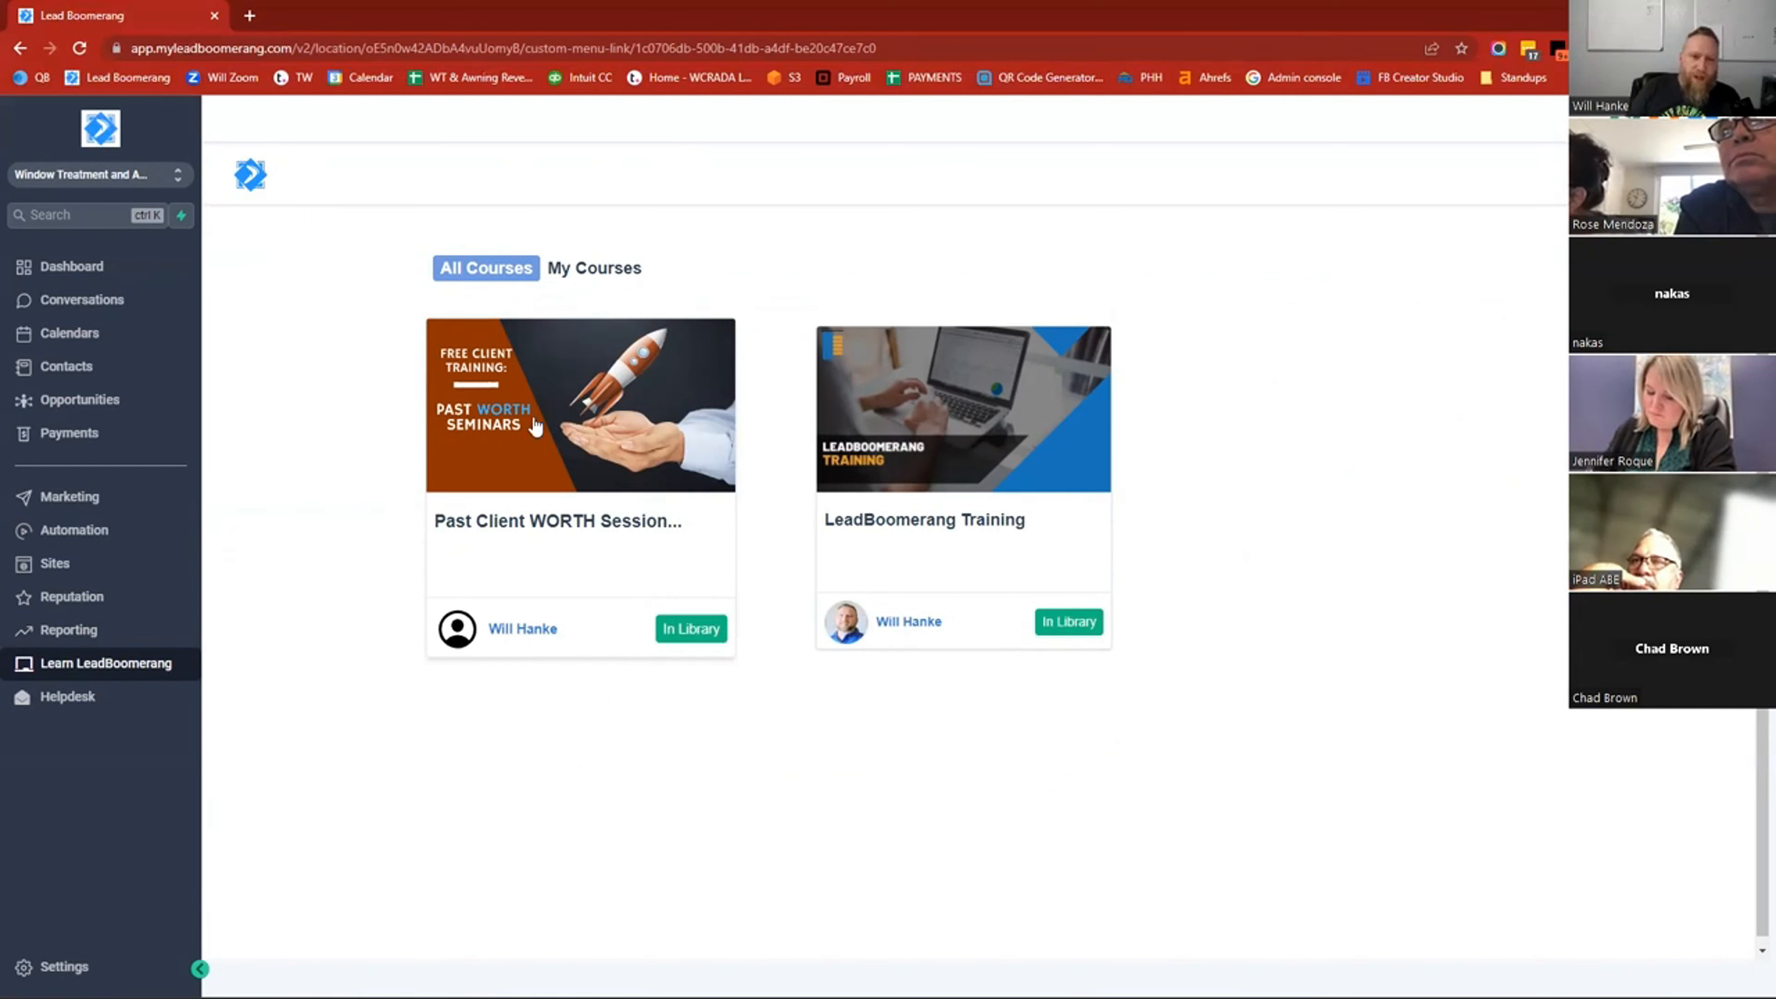
mouse_move(544, 425)
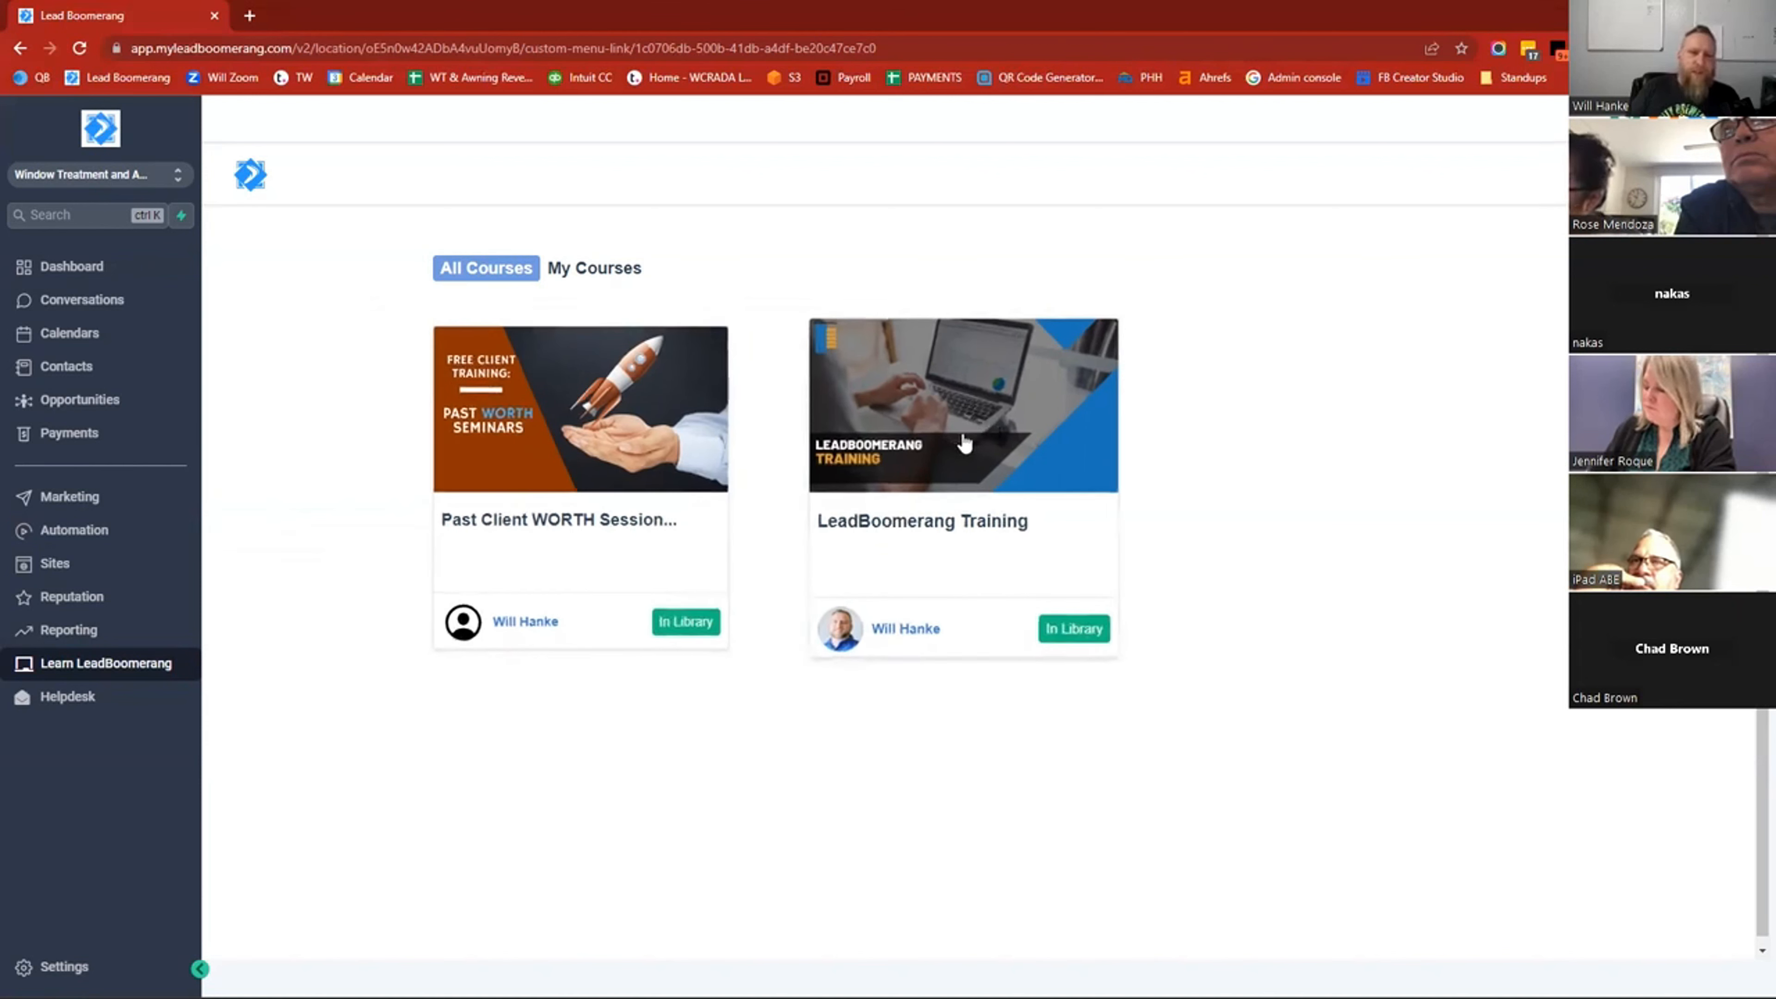
mouse_move(878, 405)
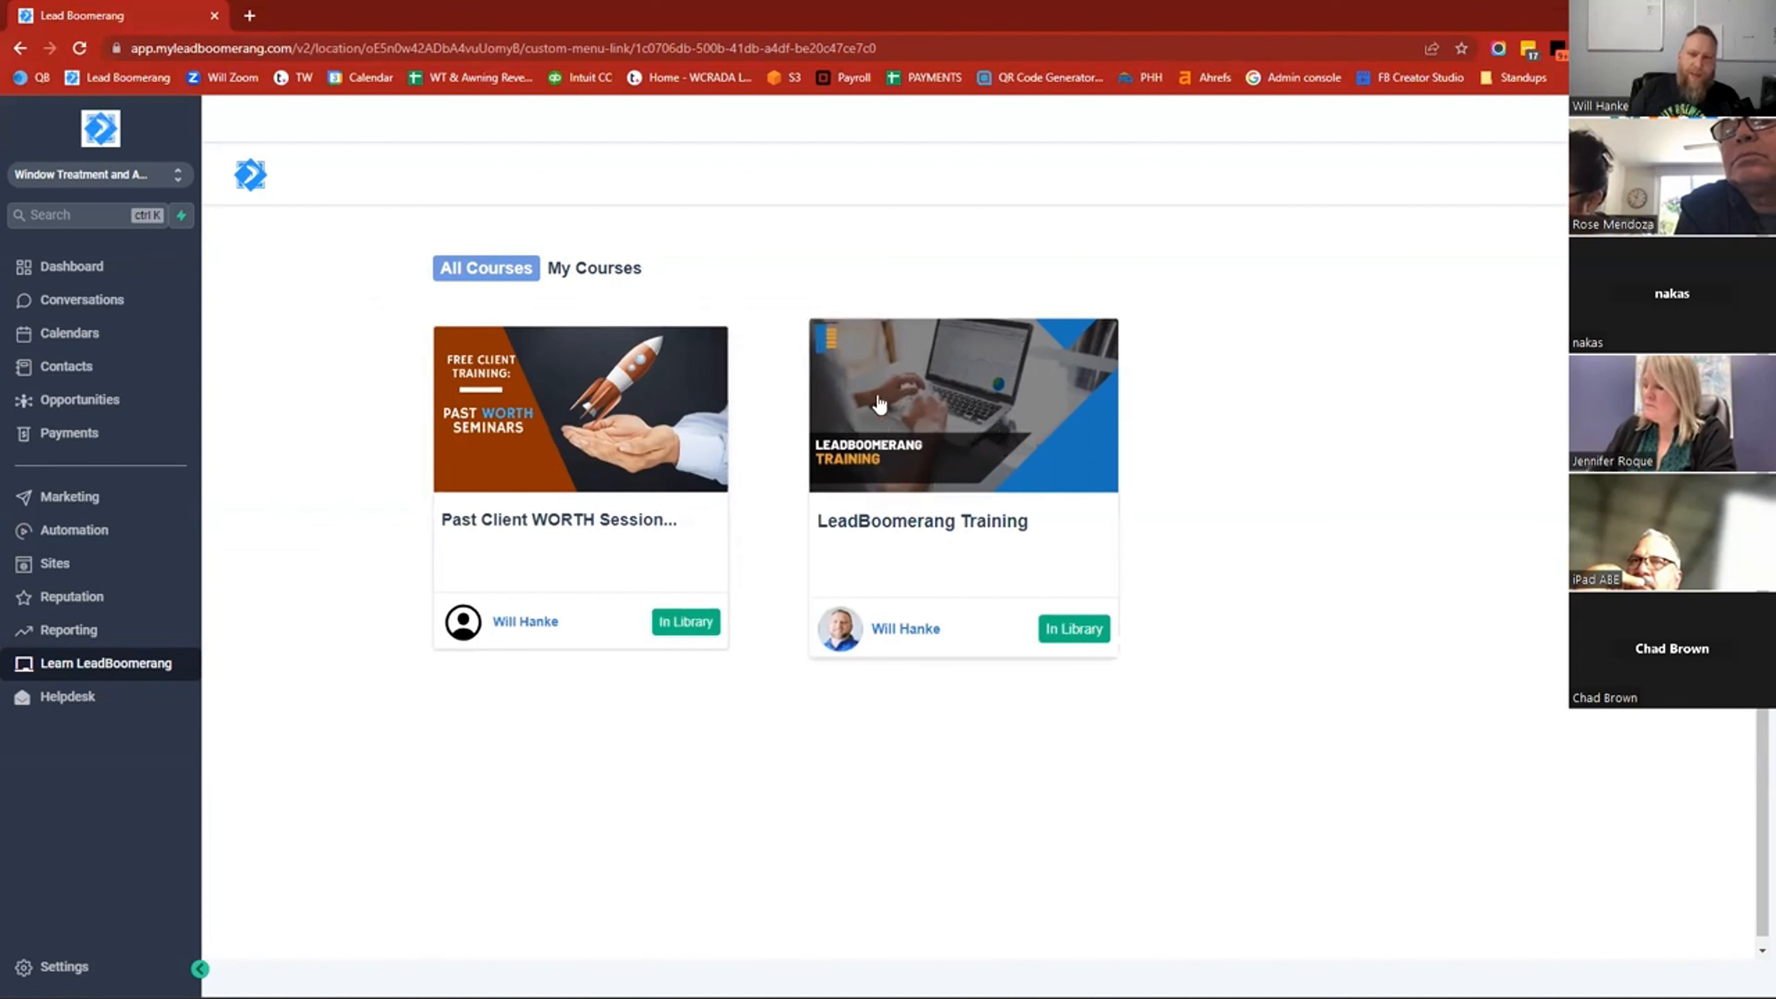
mouse_move(938, 415)
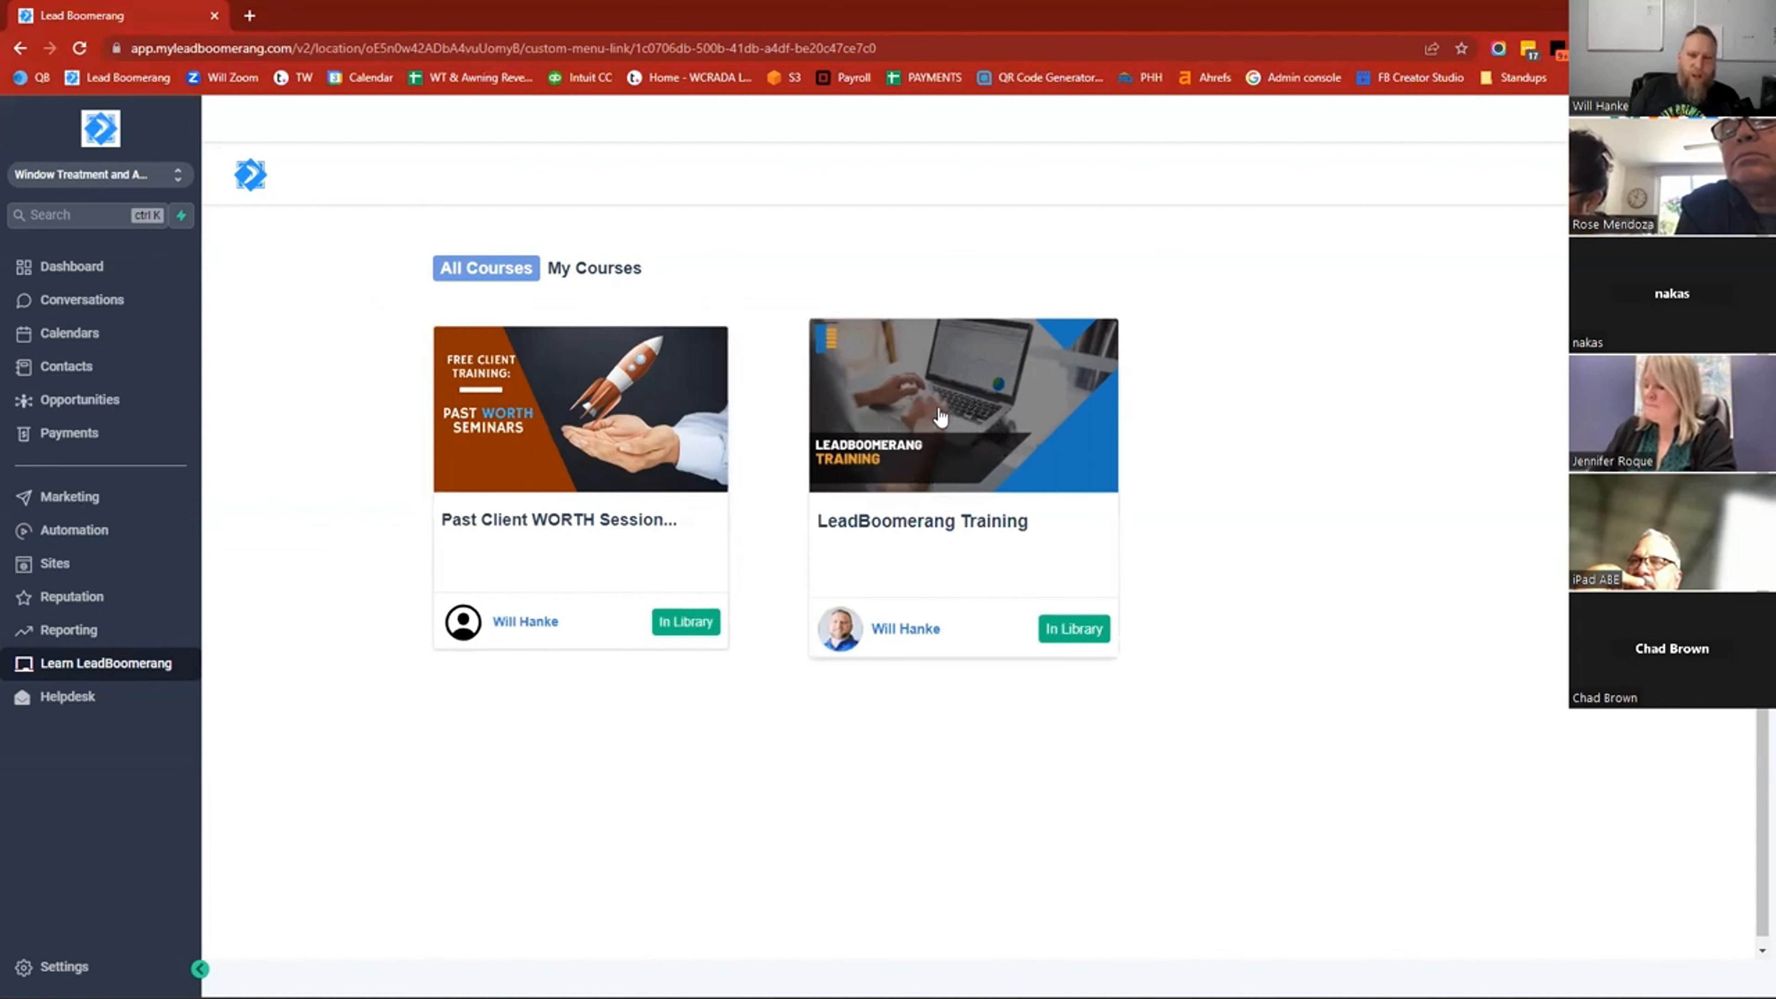
Open the LeadBoomerang Training course from the course library.
click(962, 404)
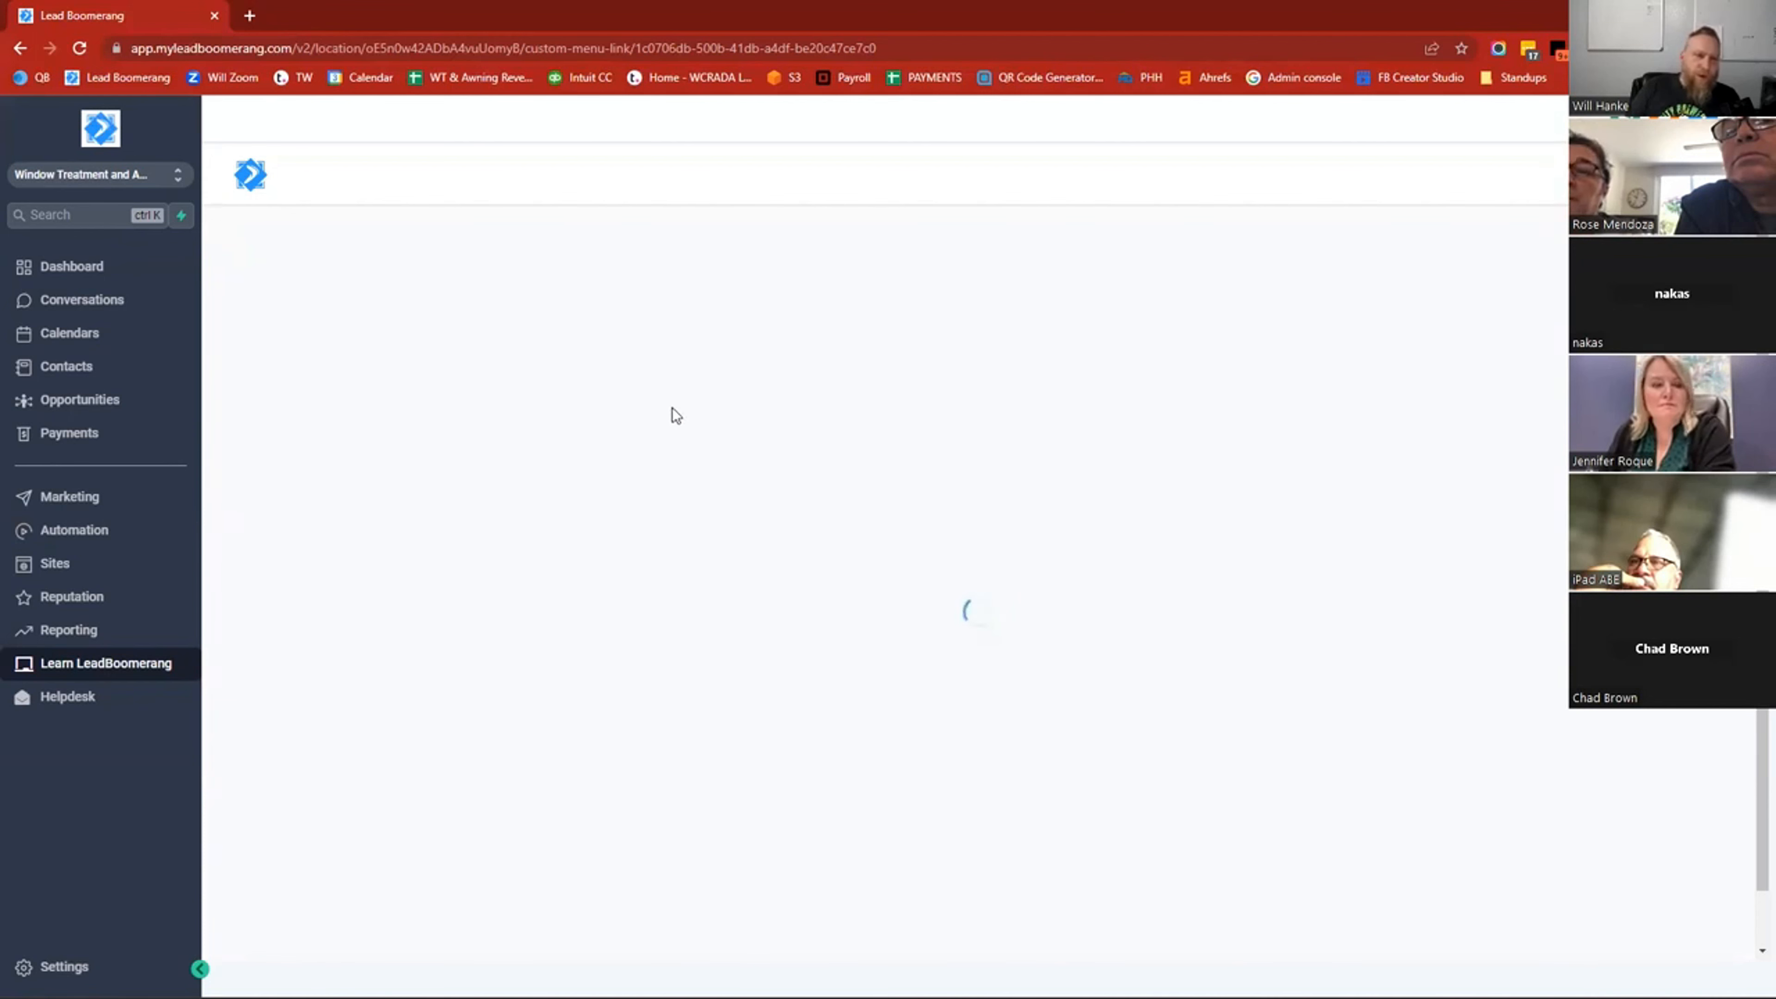
mouse_move(683, 423)
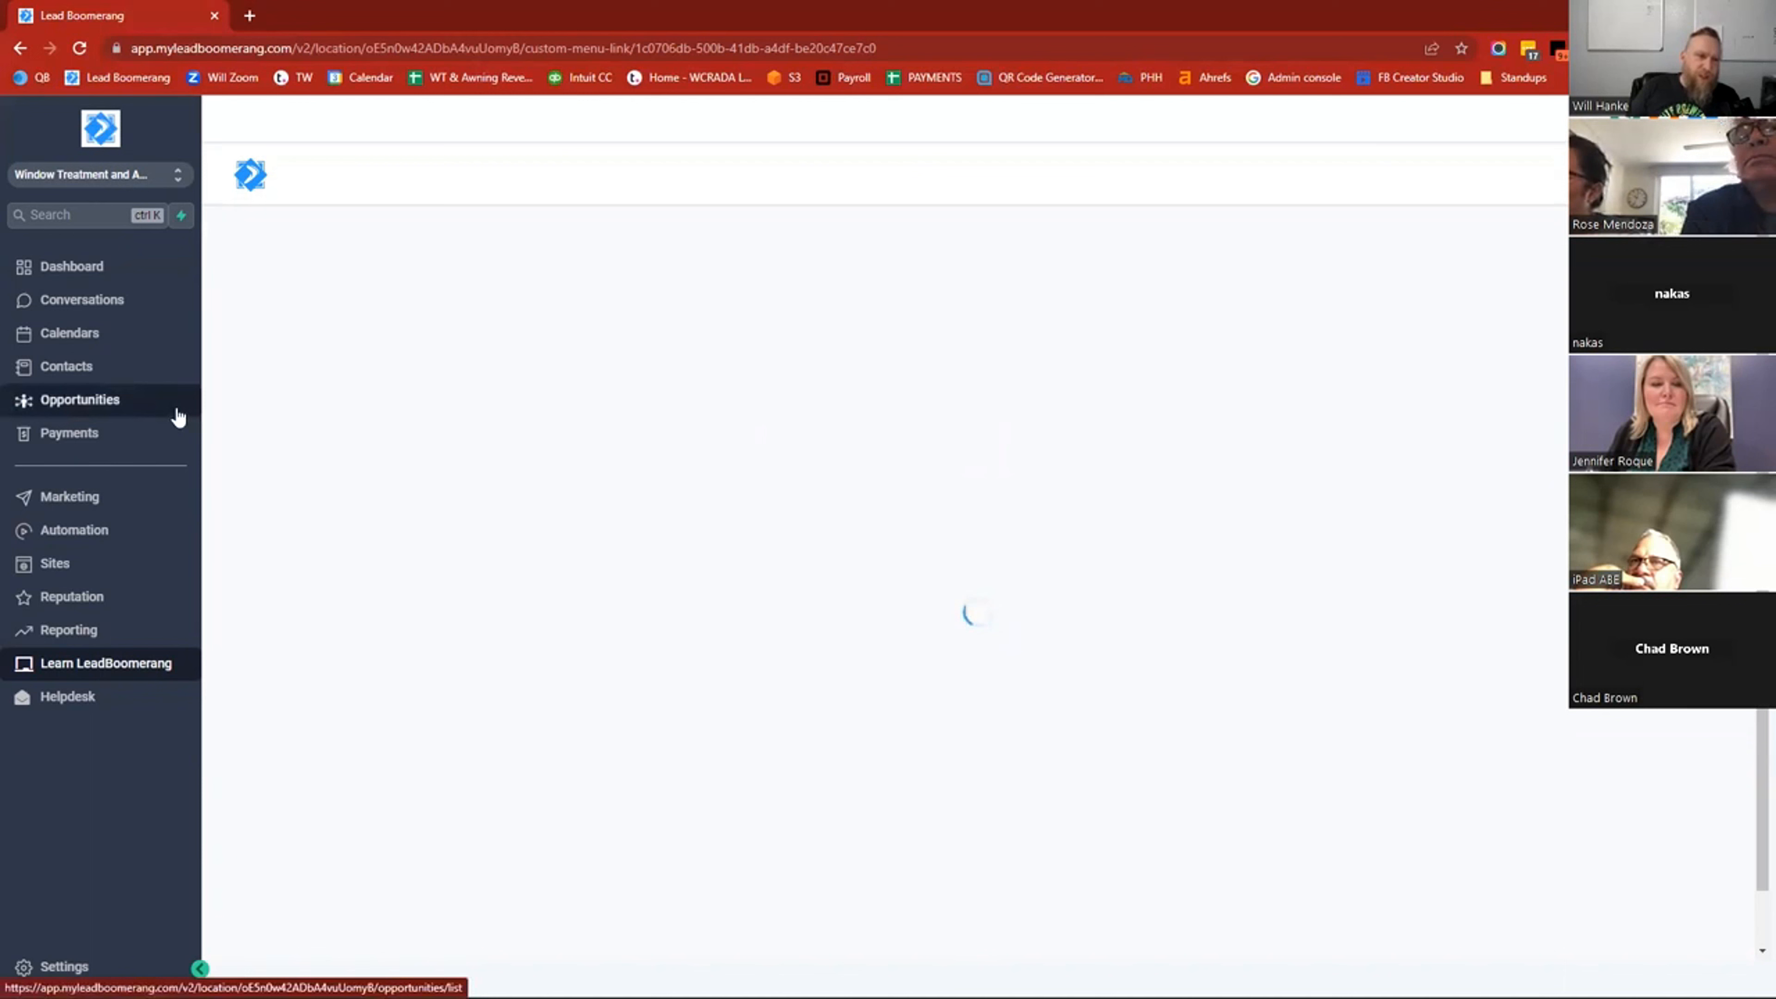
mouse_move(501, 383)
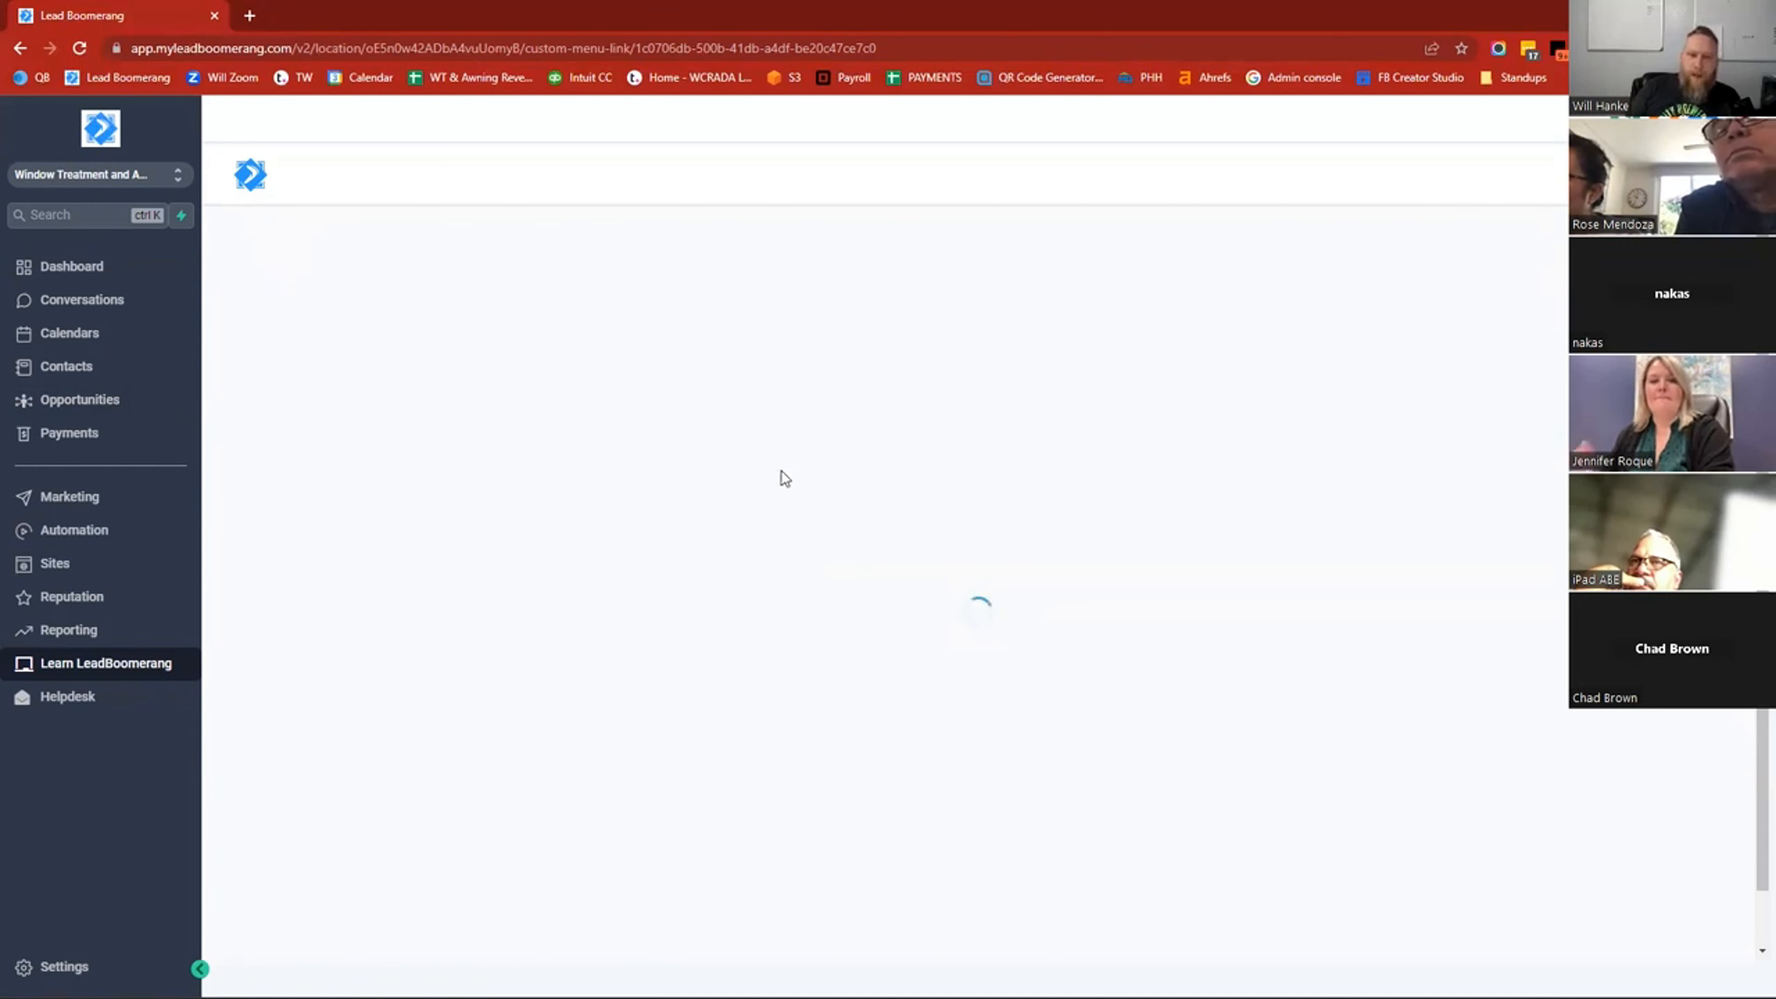
mouse_move(687, 525)
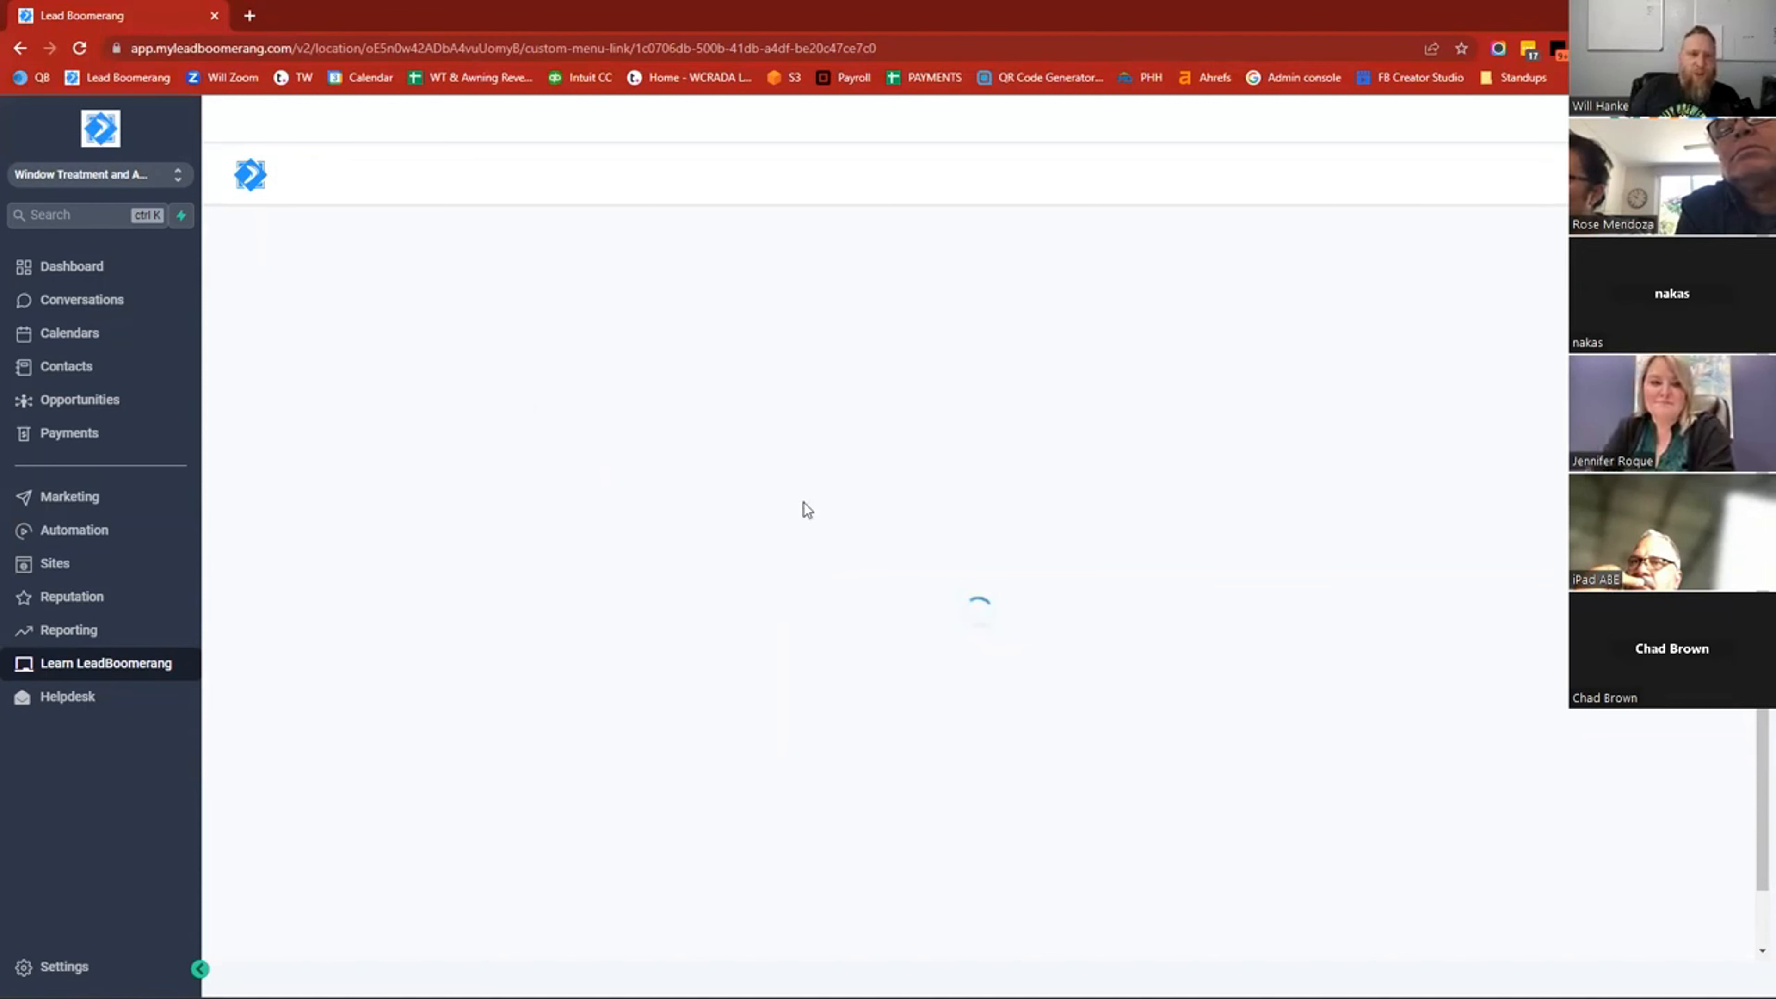
mouse_move(726, 498)
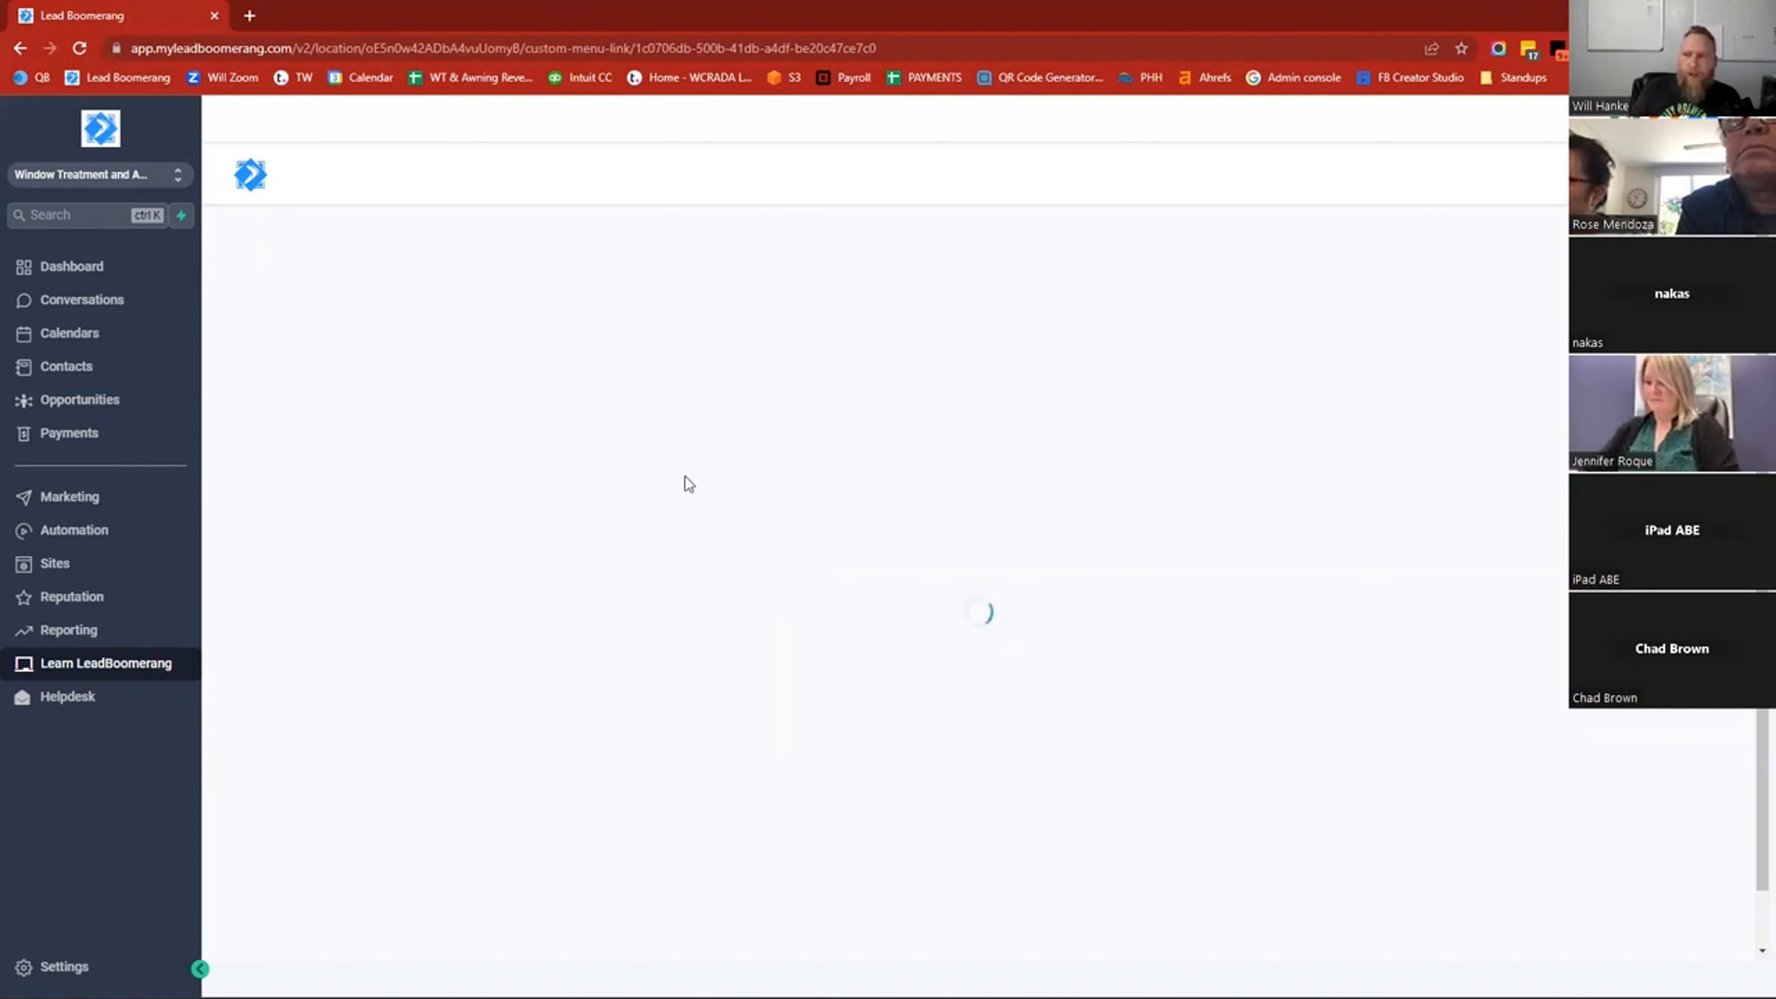
mouse_move(635, 453)
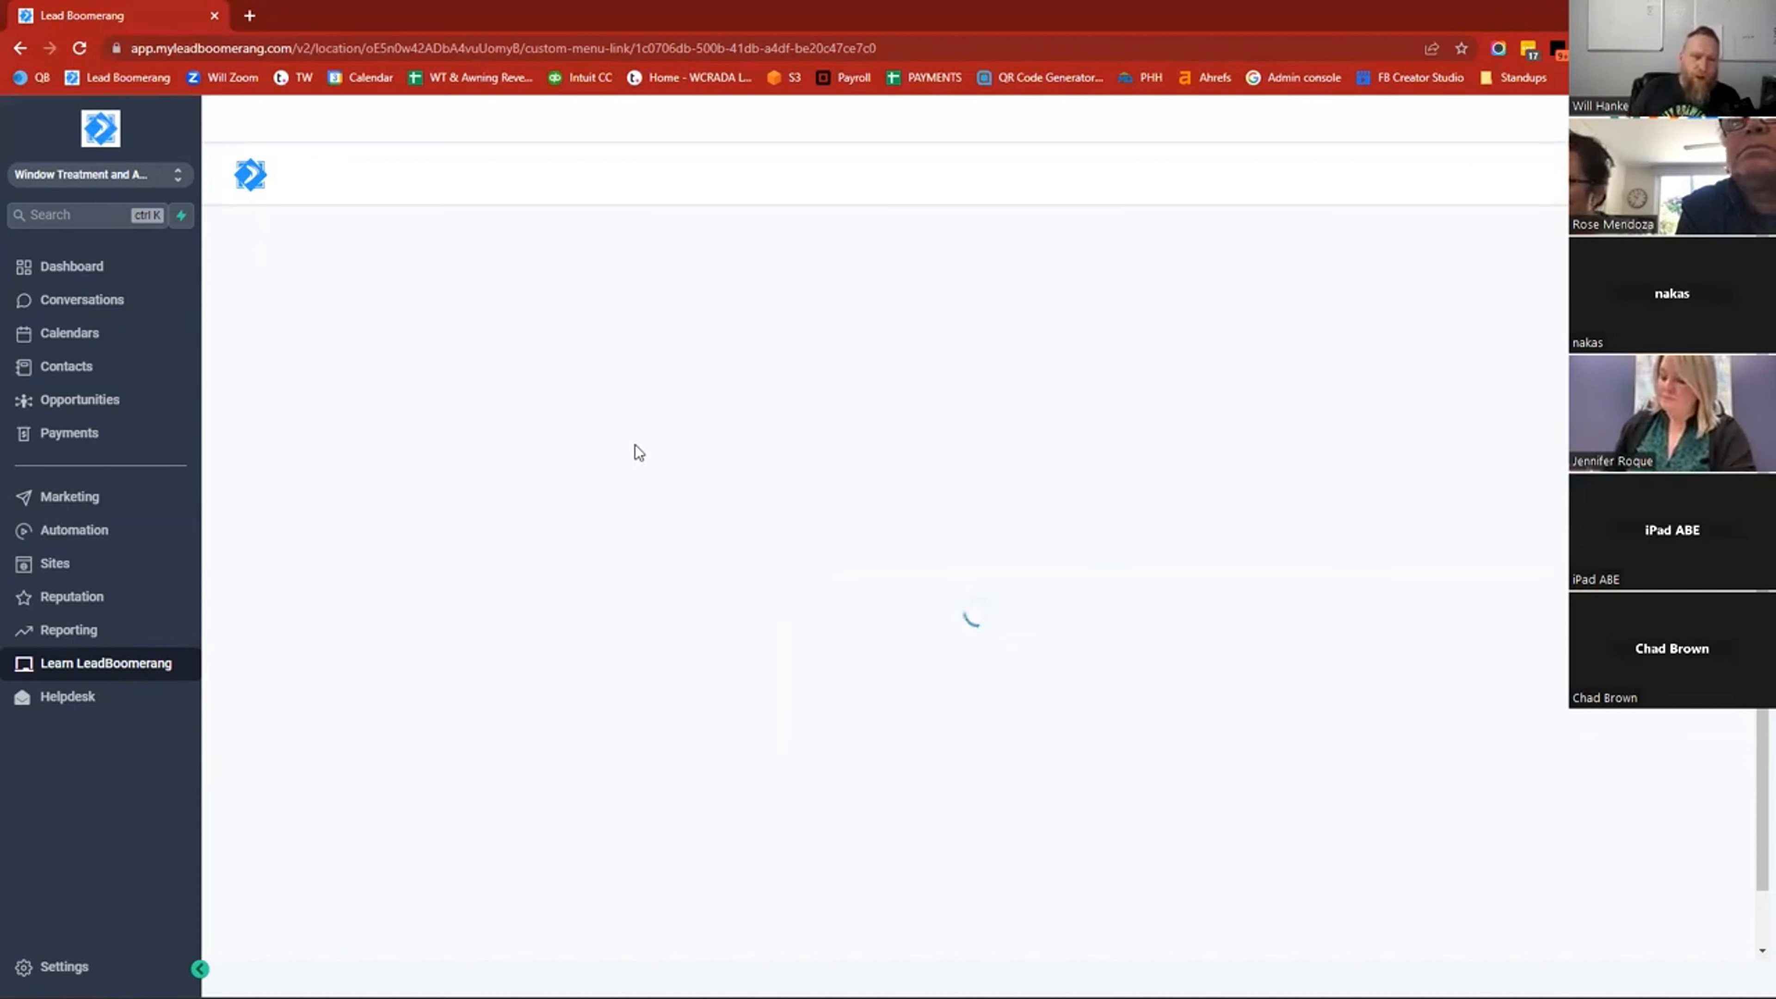
mouse_move(620, 580)
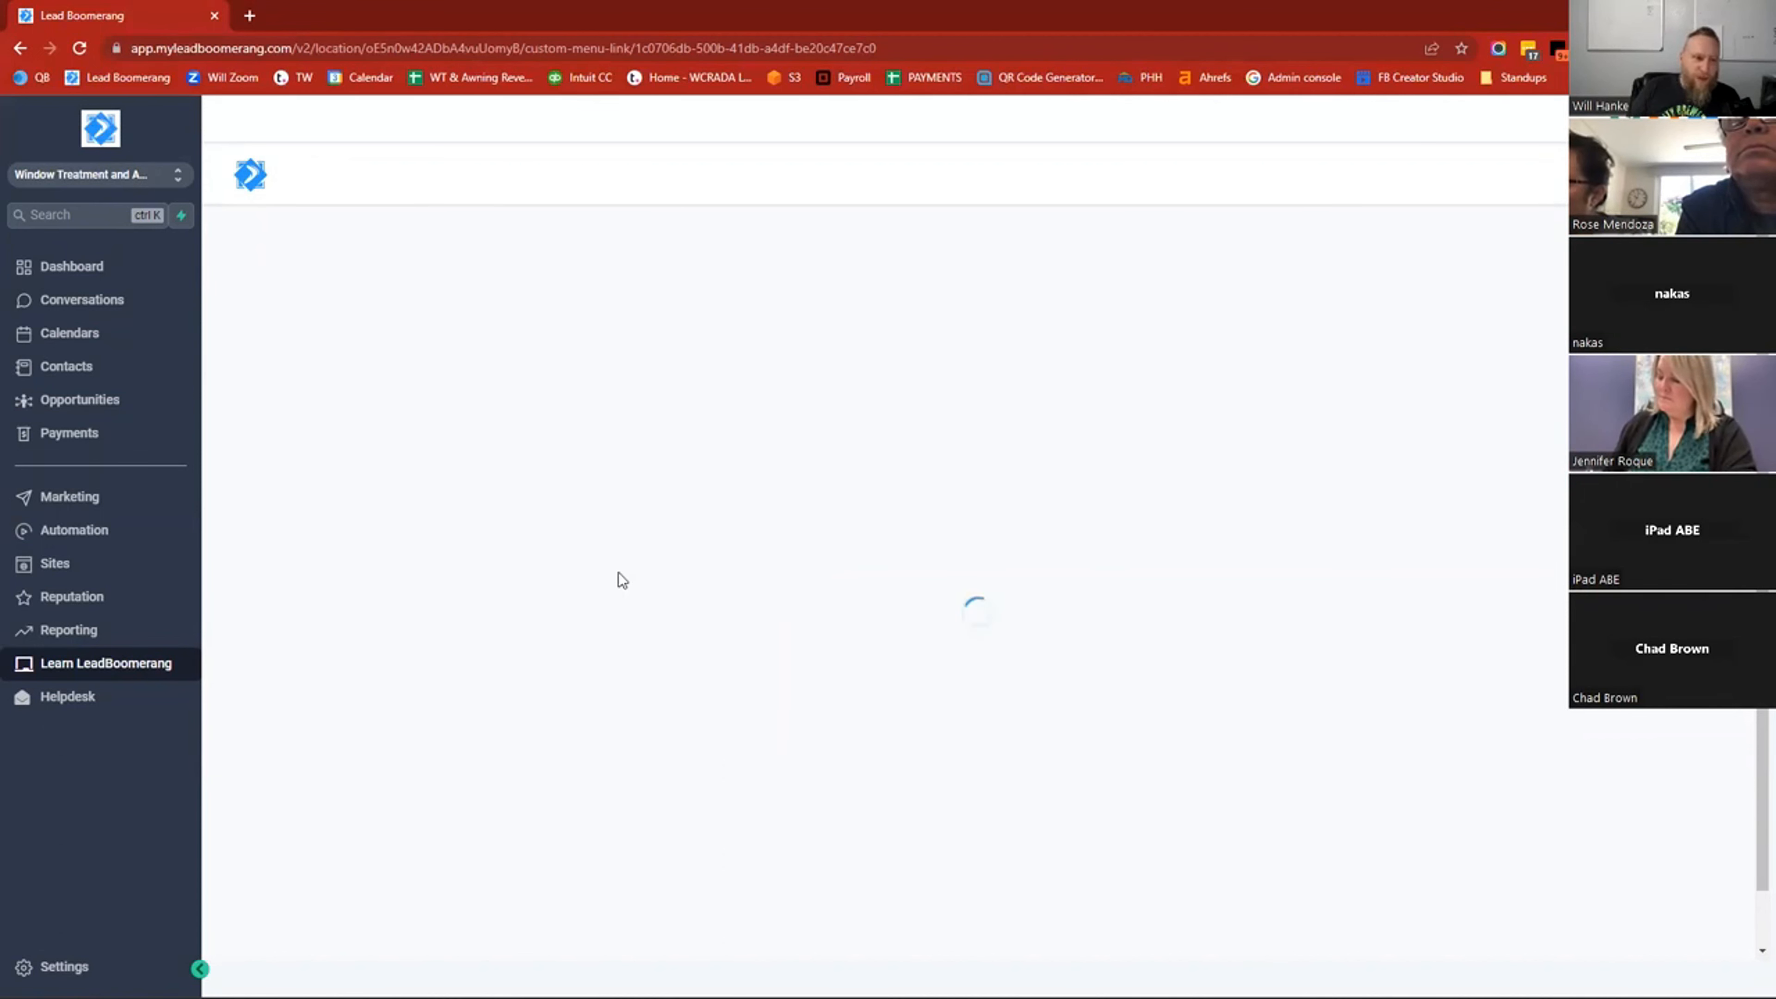
mouse_move(535, 680)
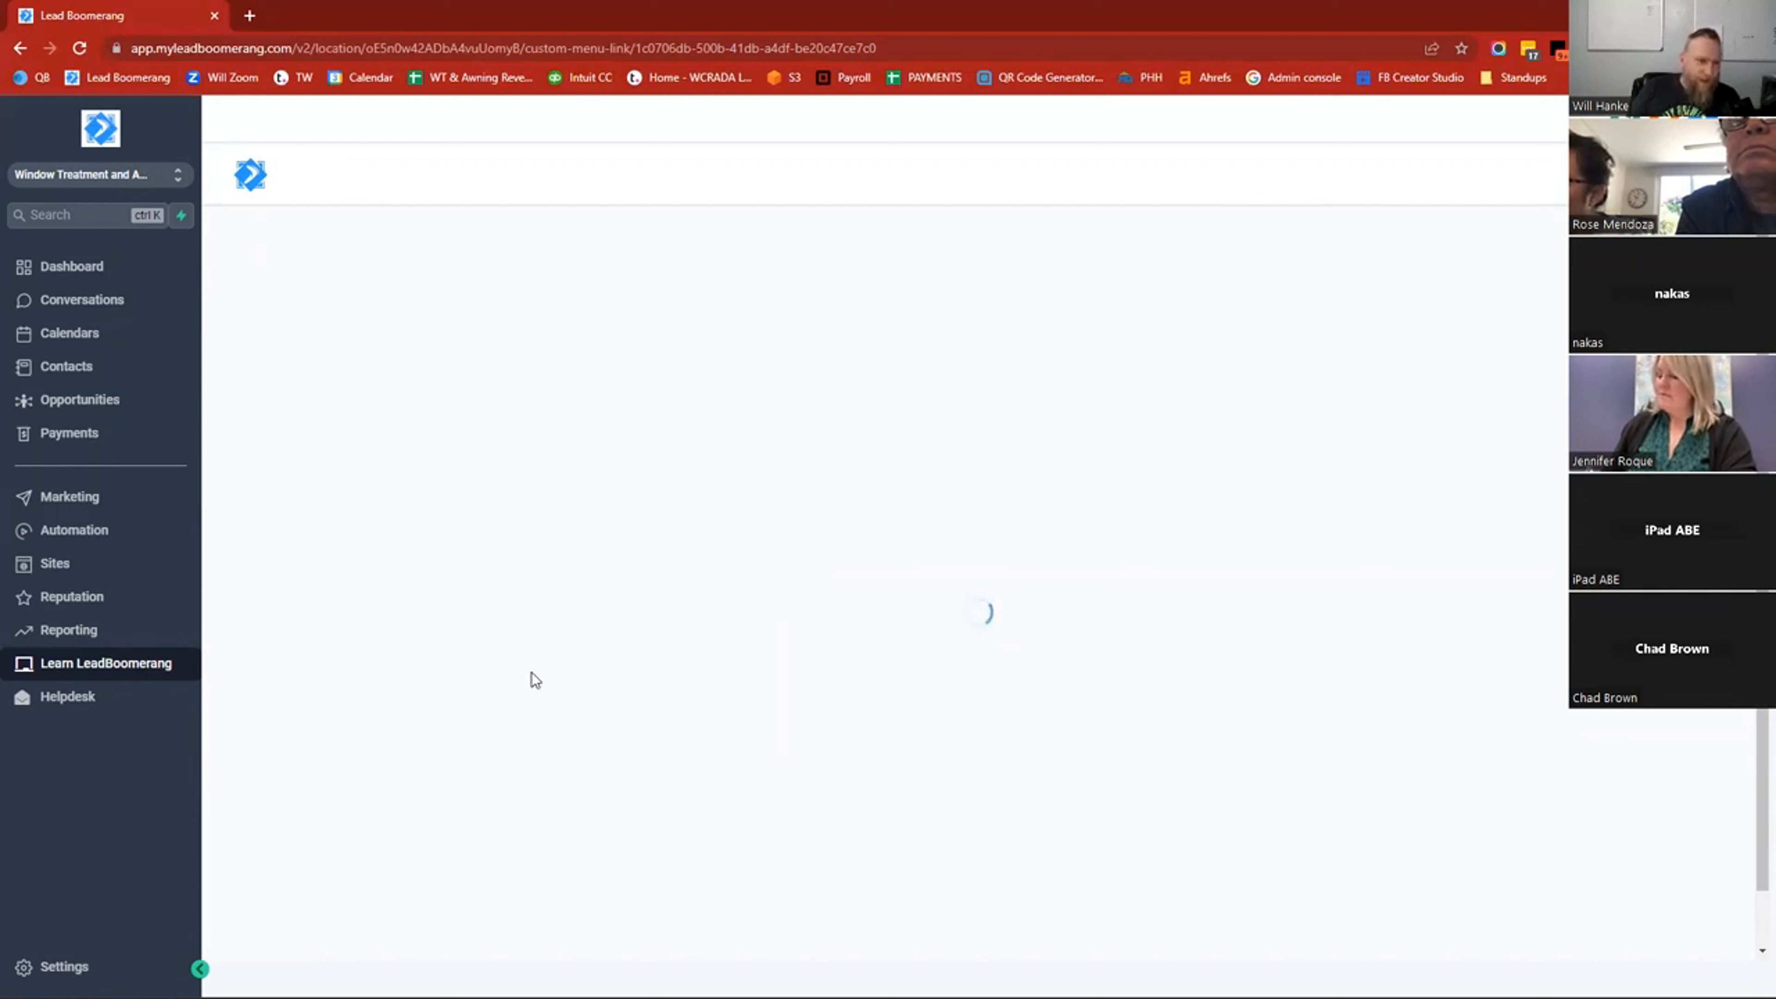
mouse_move(337, 683)
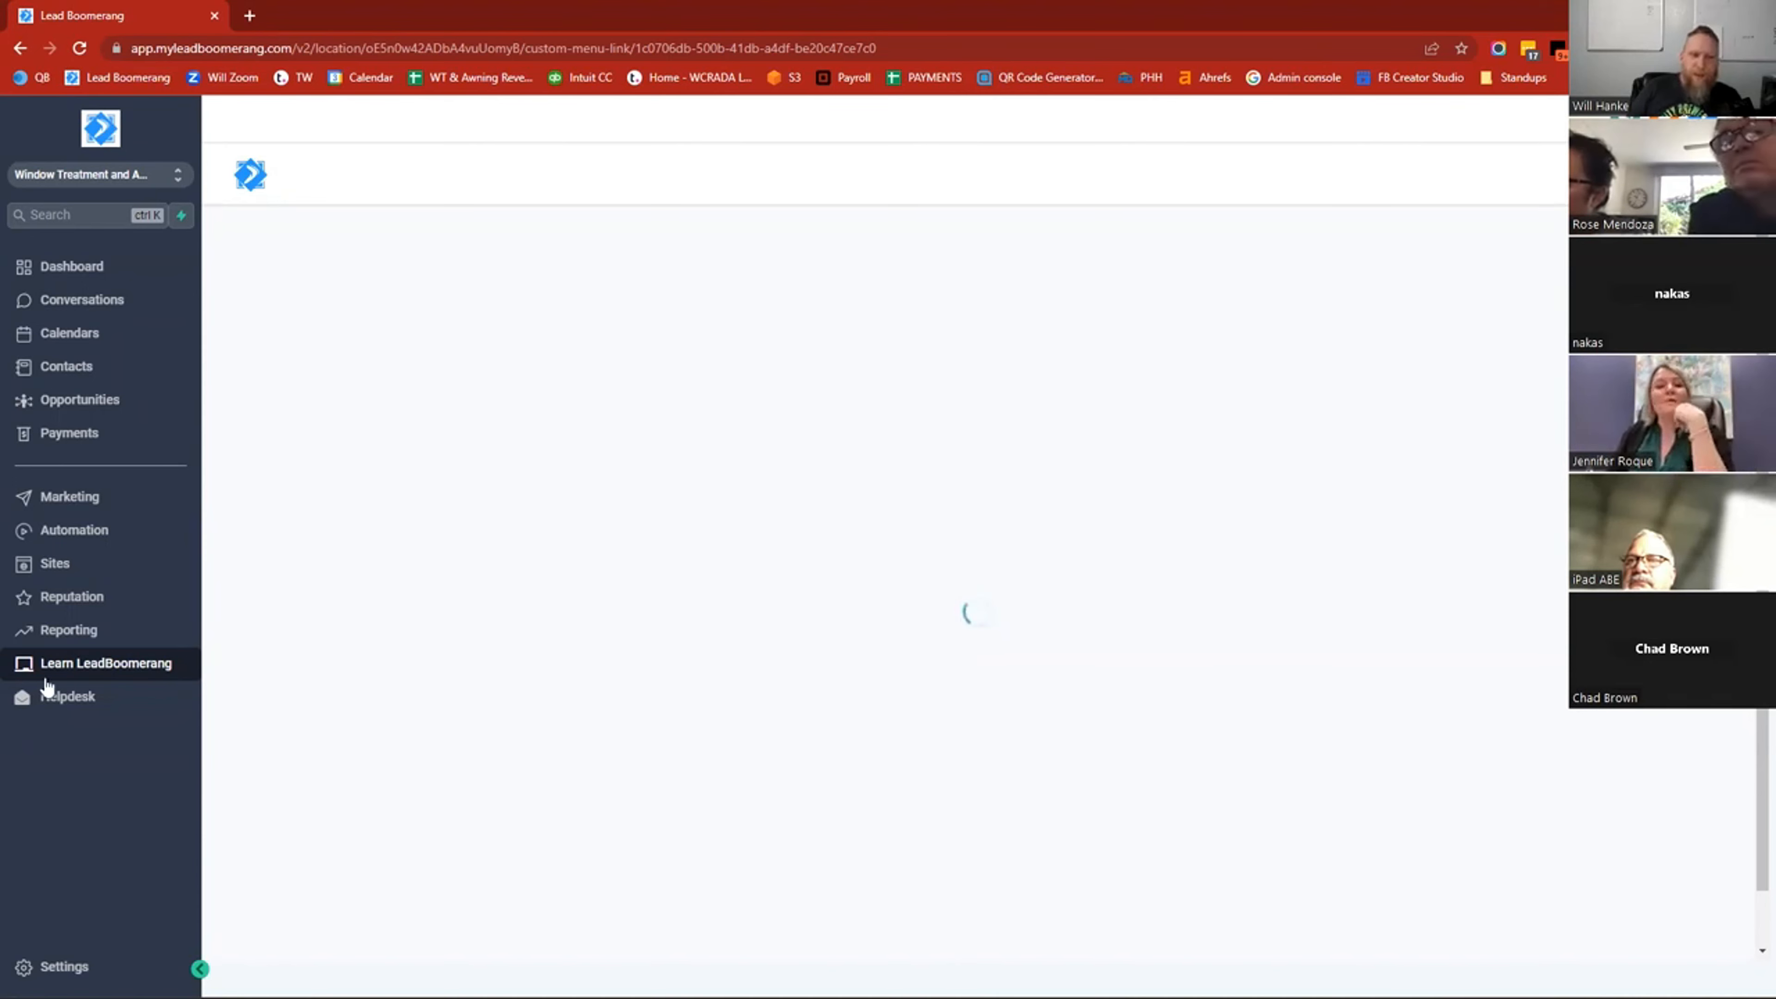
Scroll through the lesson sections from Introduction down to Calendars and Reviews.
click(106, 663)
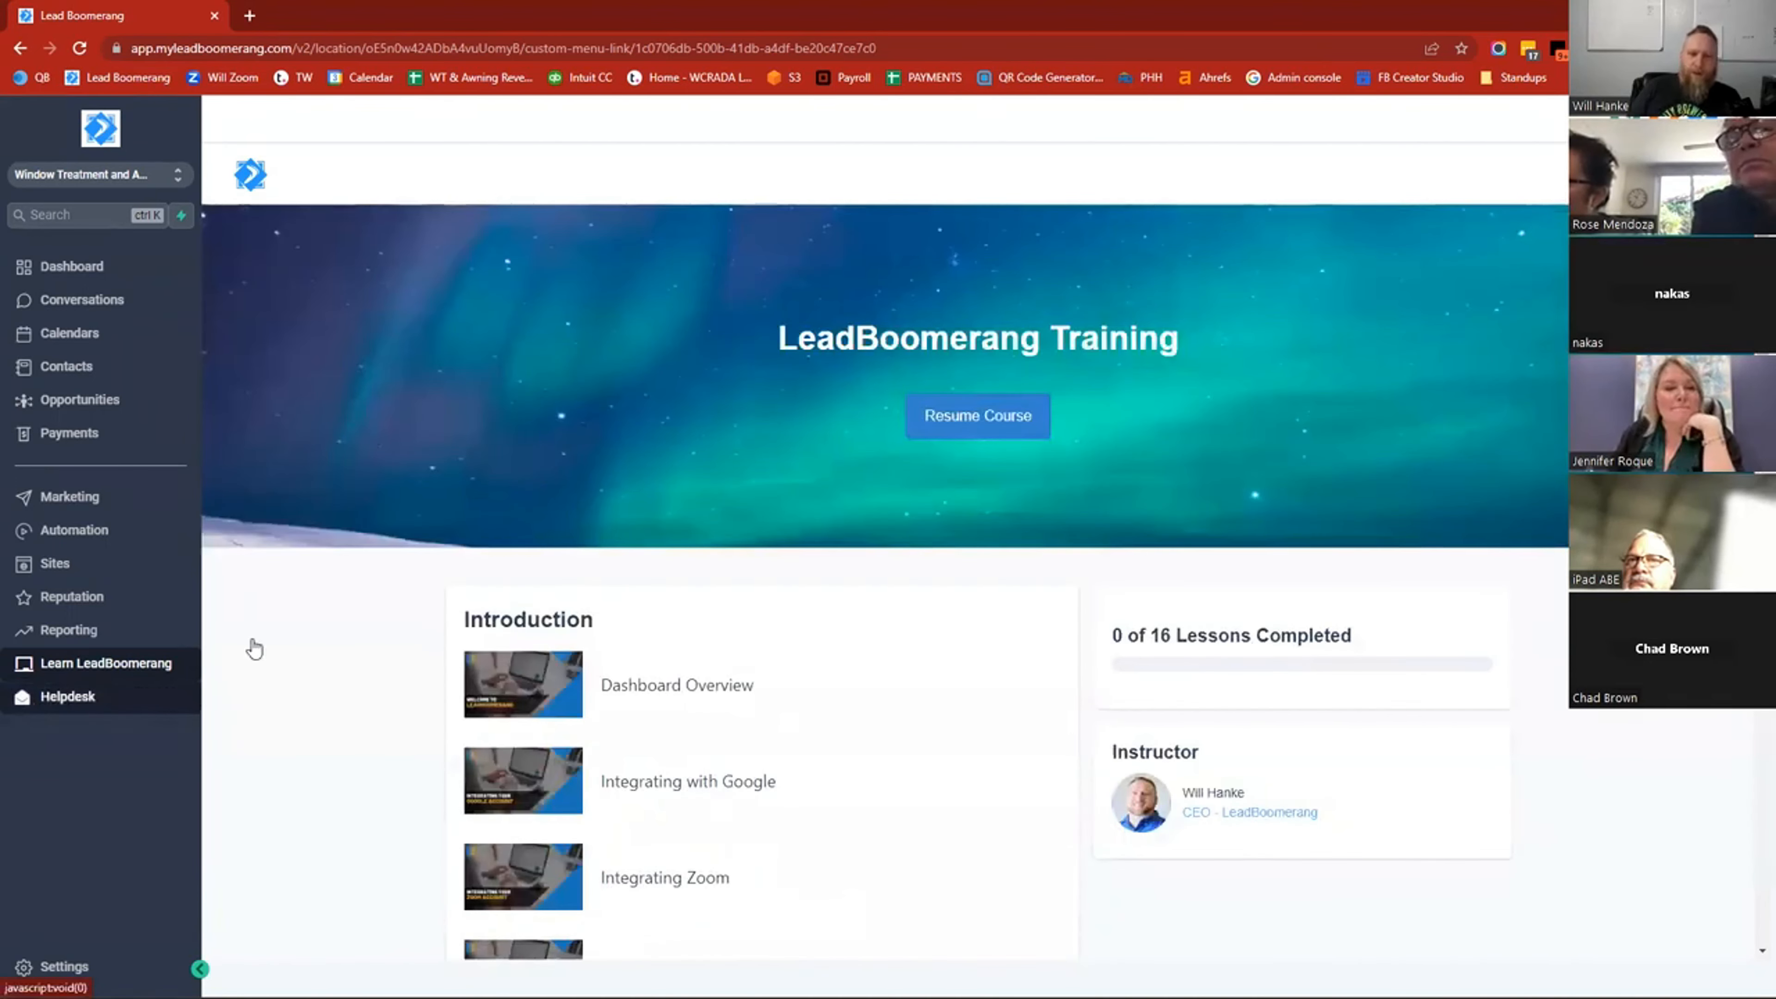
scroll(down, 3)
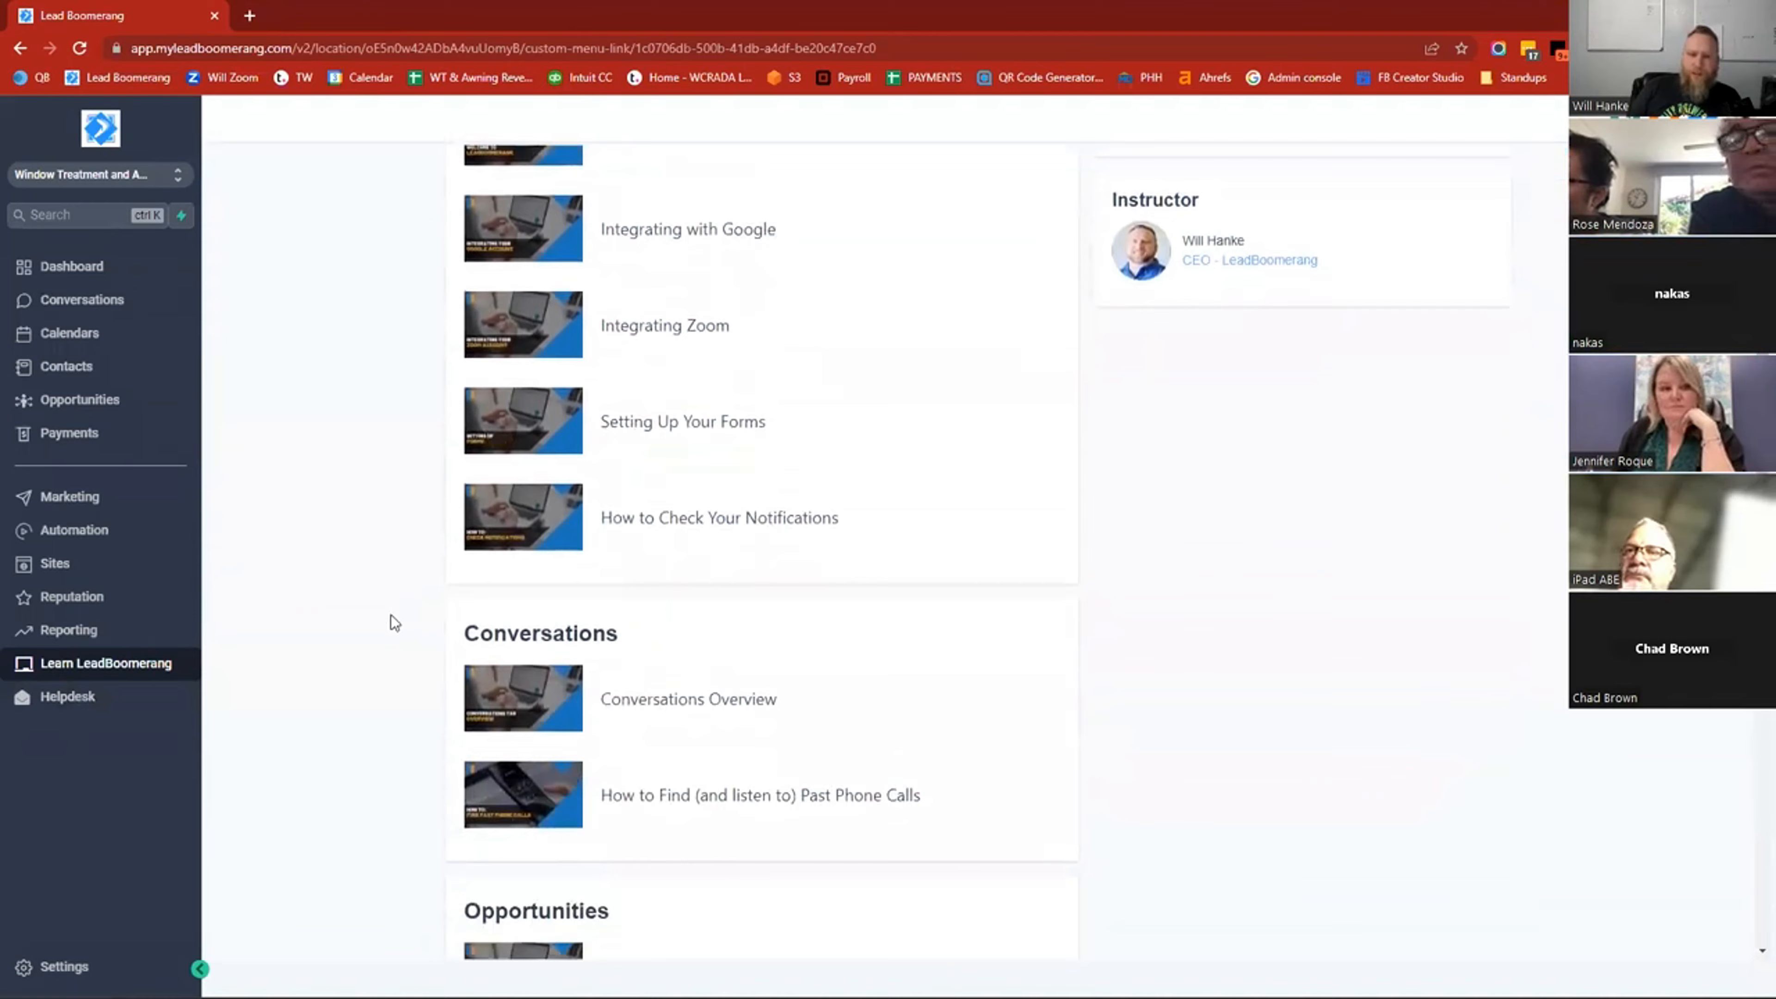
scroll(down, 3)
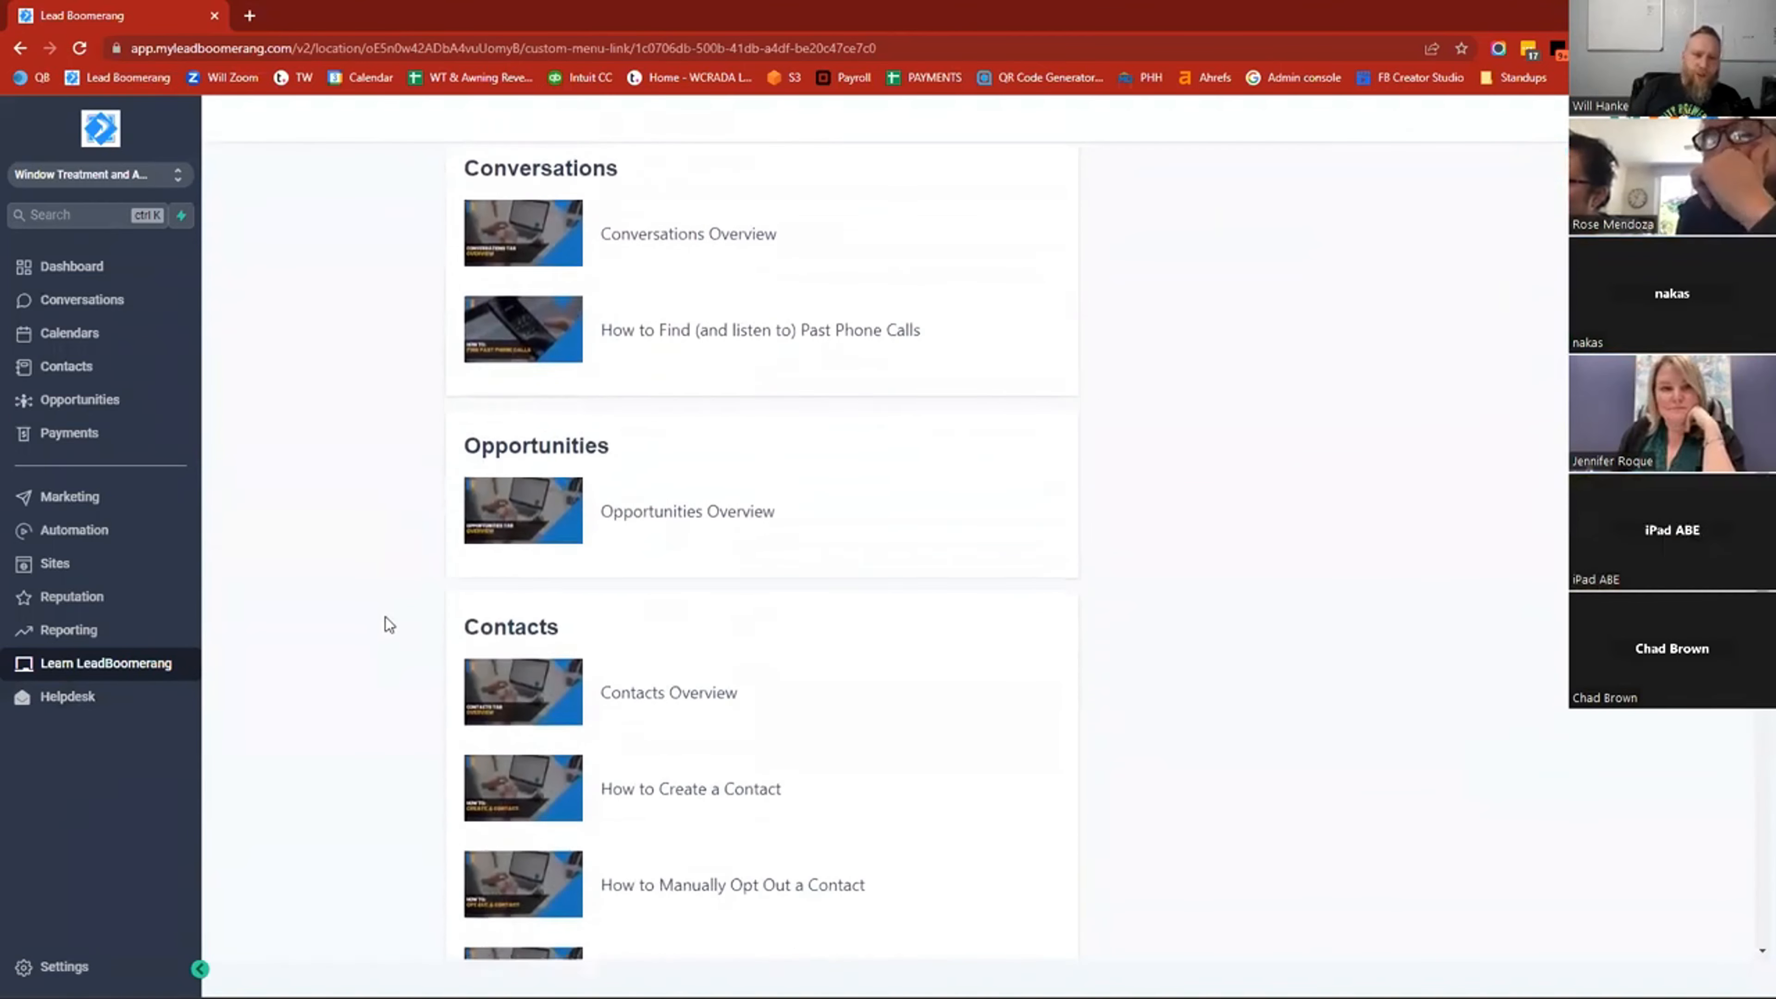
scroll(down, 3)
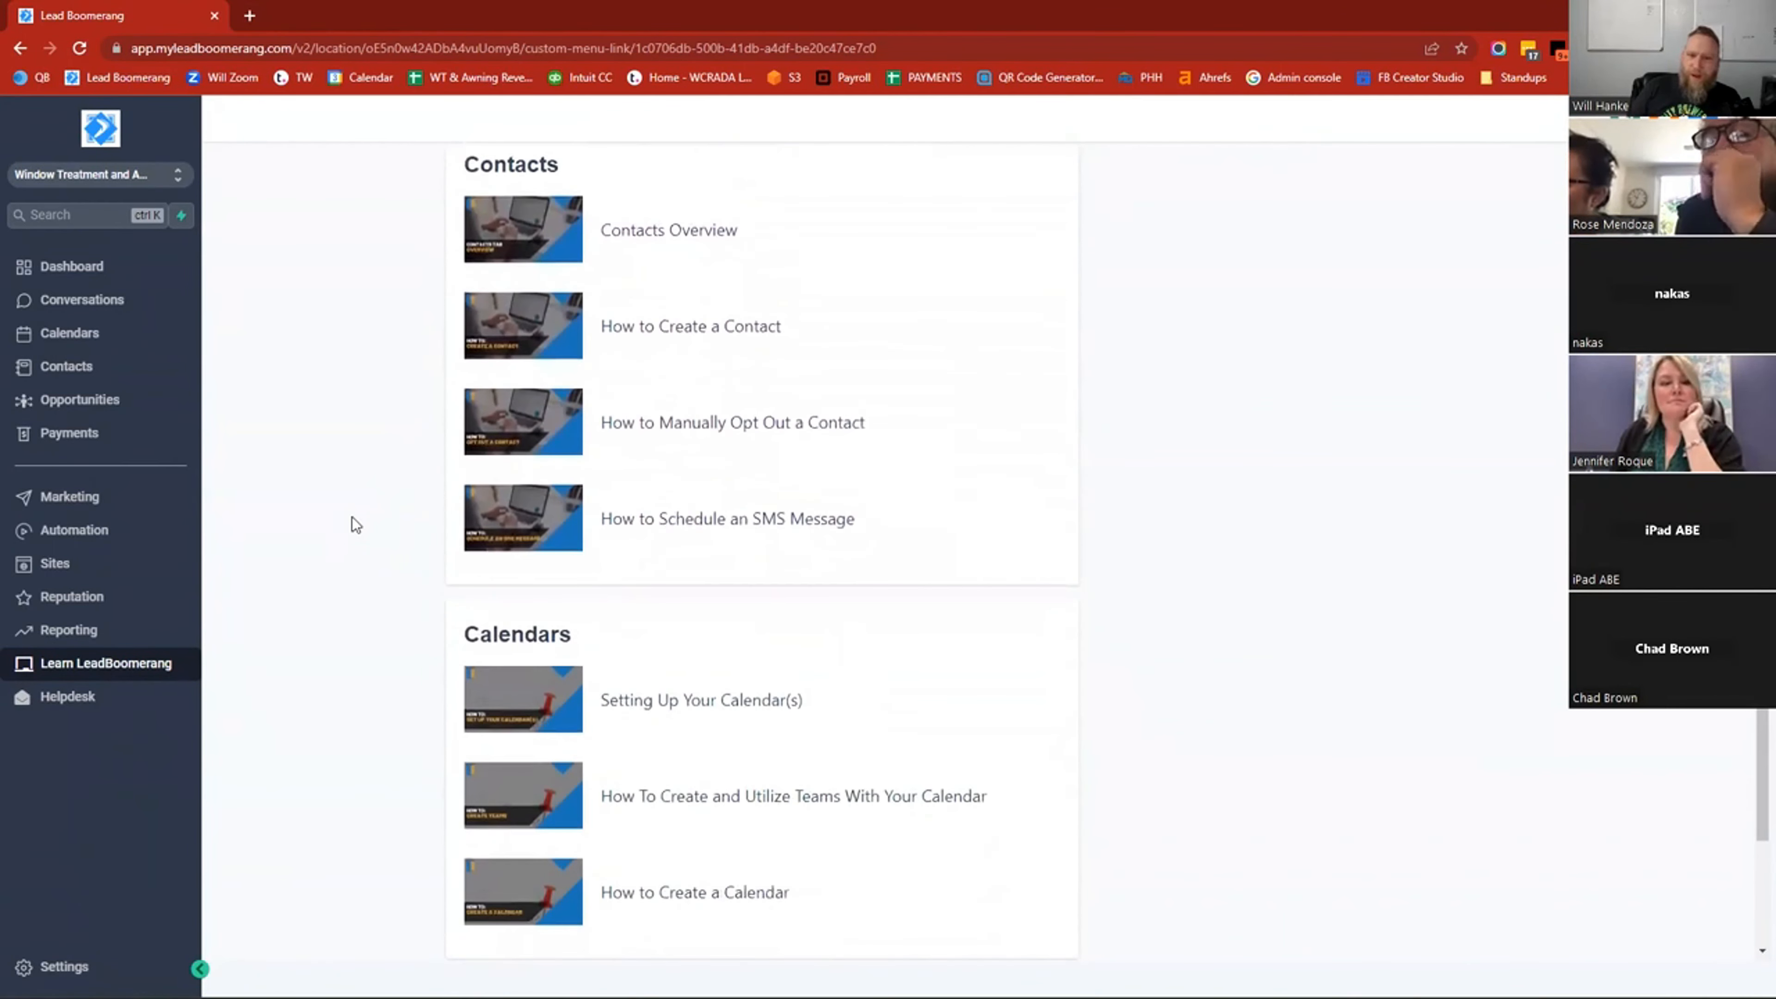
scroll(down, 3)
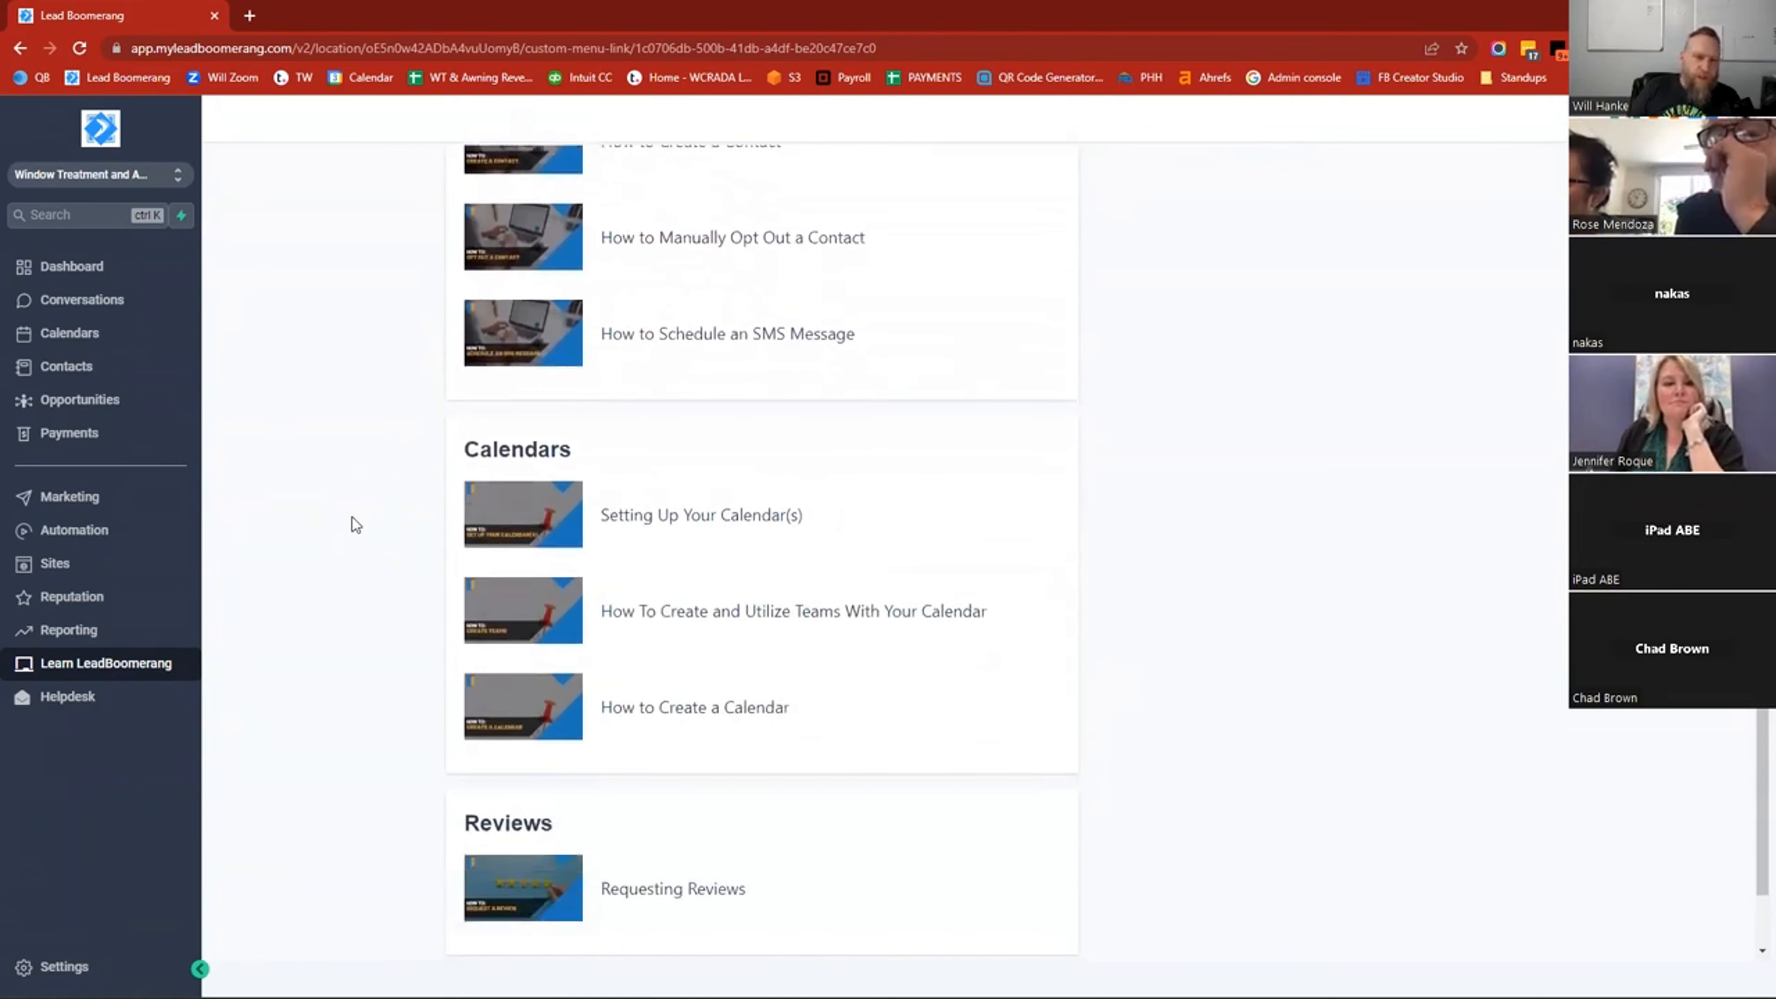